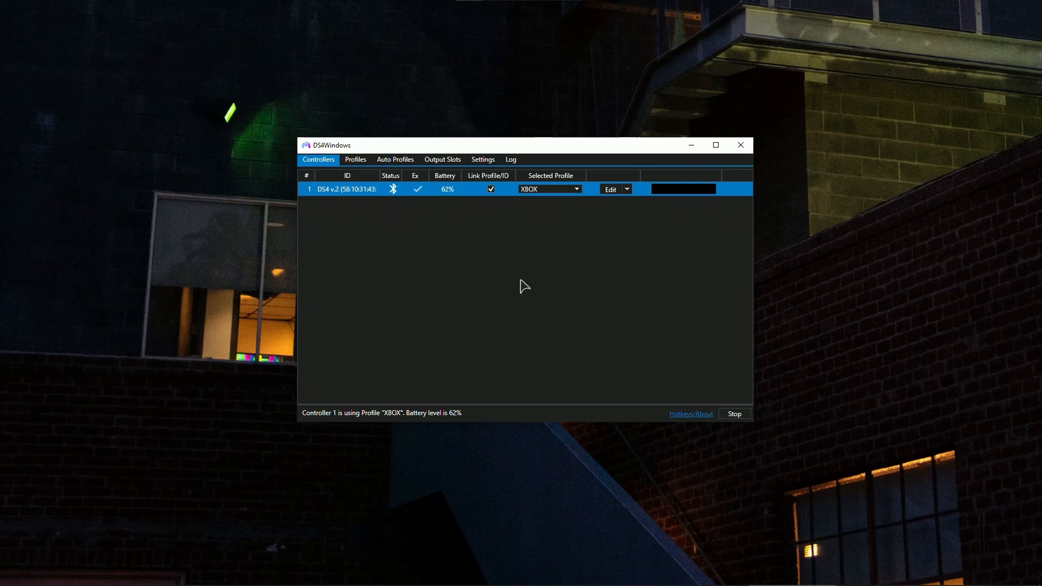
mouse_move(523, 253)
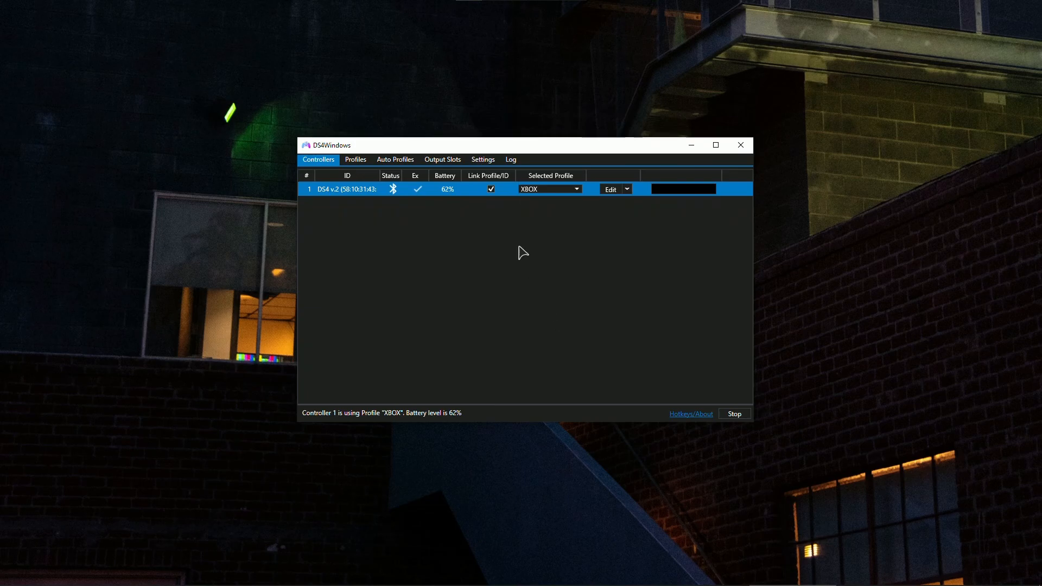
Switch from the controller overview to the application-wide Settings page
click(482, 158)
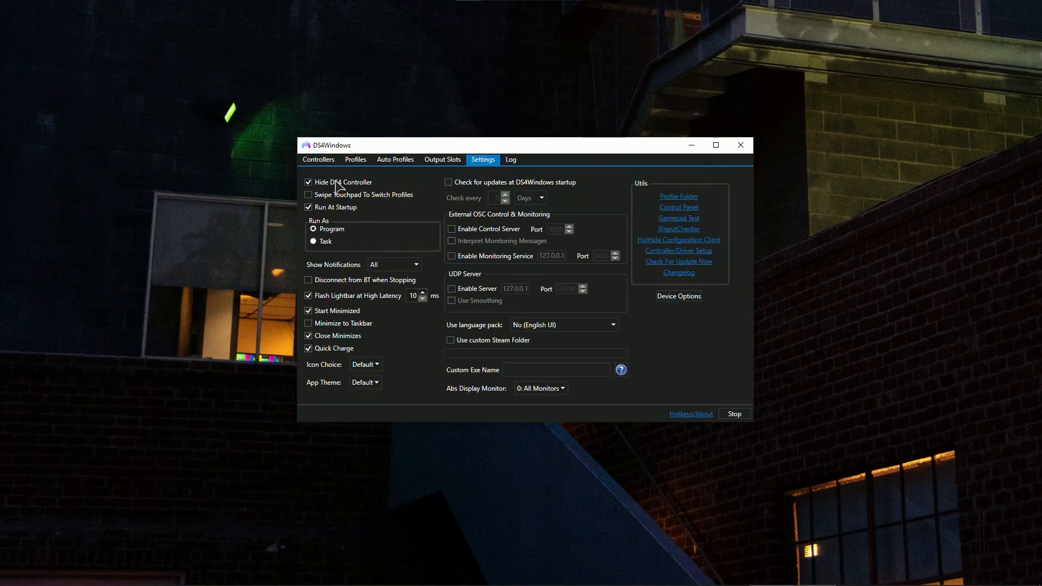
mouse_move(342, 209)
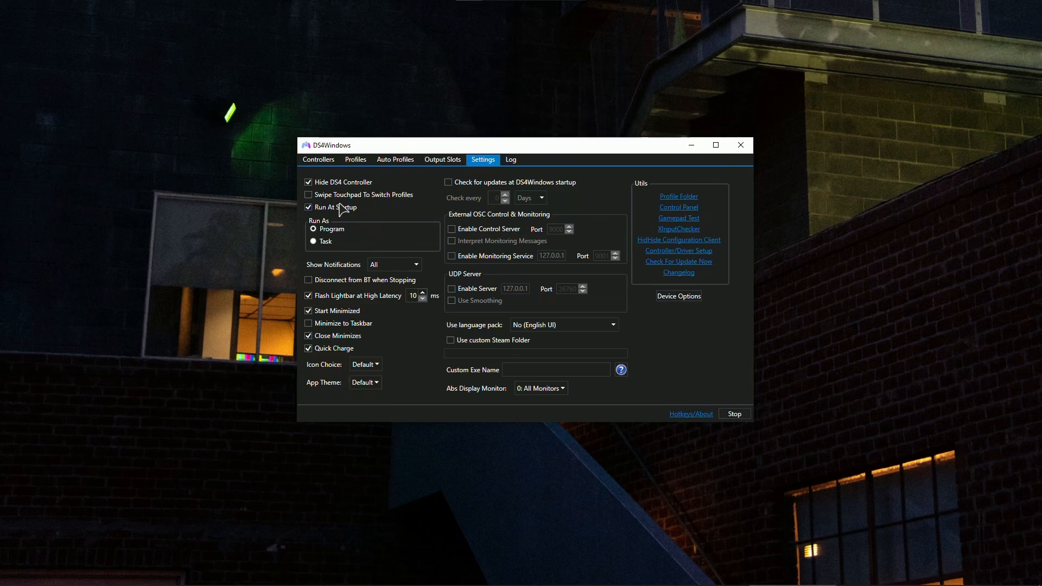
mouse_move(351, 348)
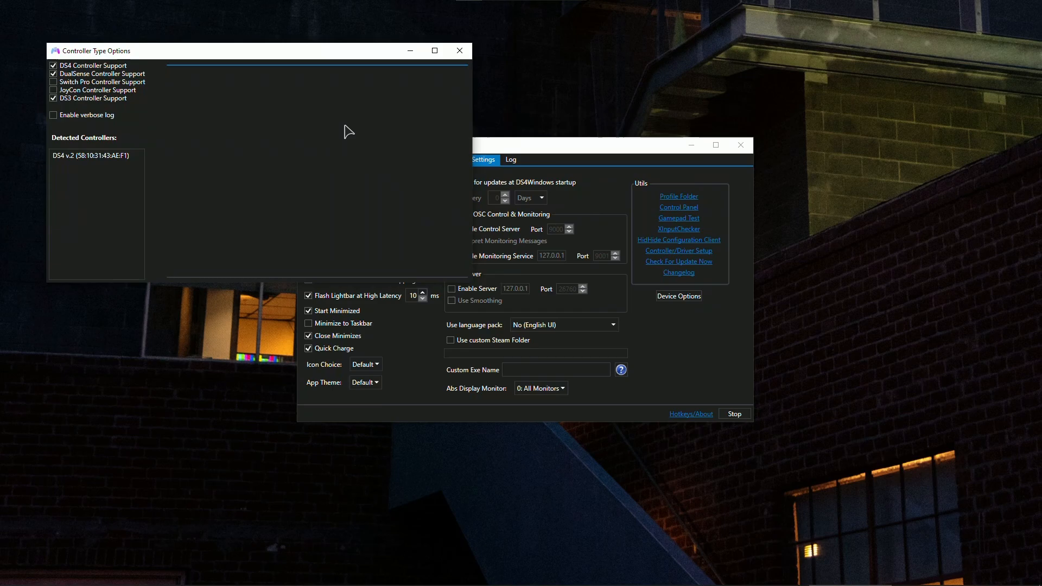
mouse_move(66, 75)
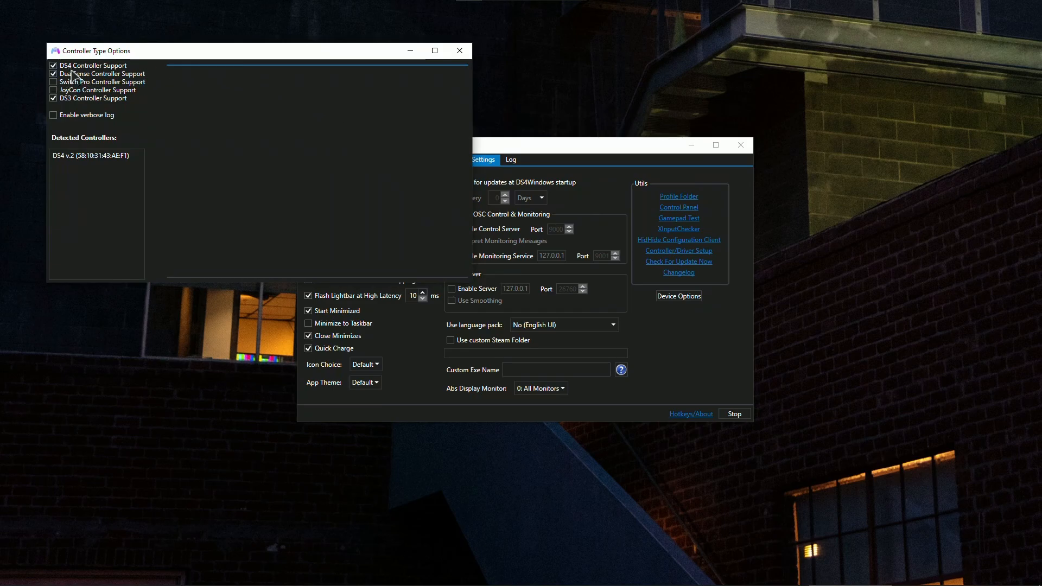
mouse_move(60, 79)
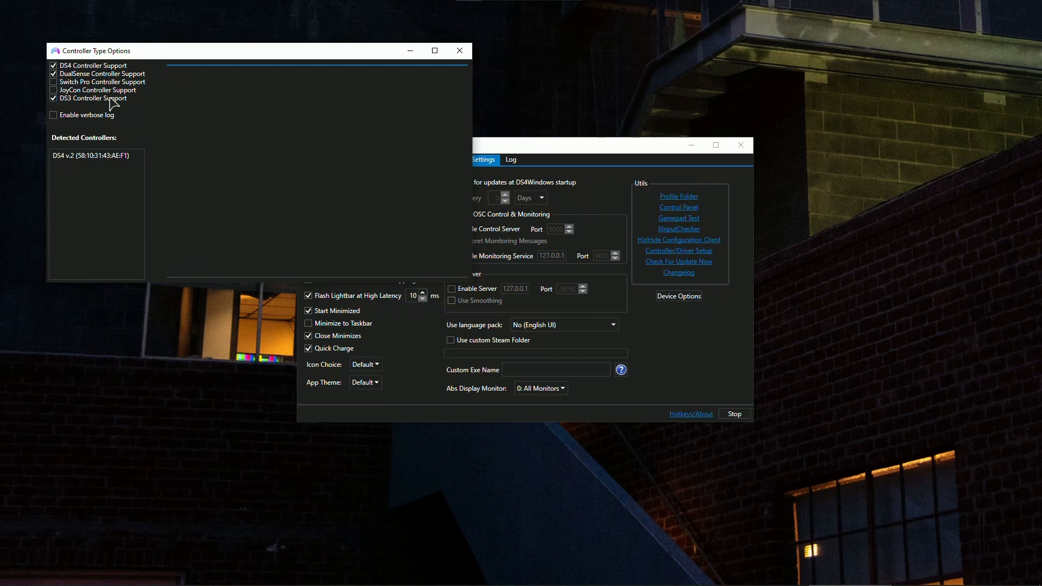
mouse_move(459, 51)
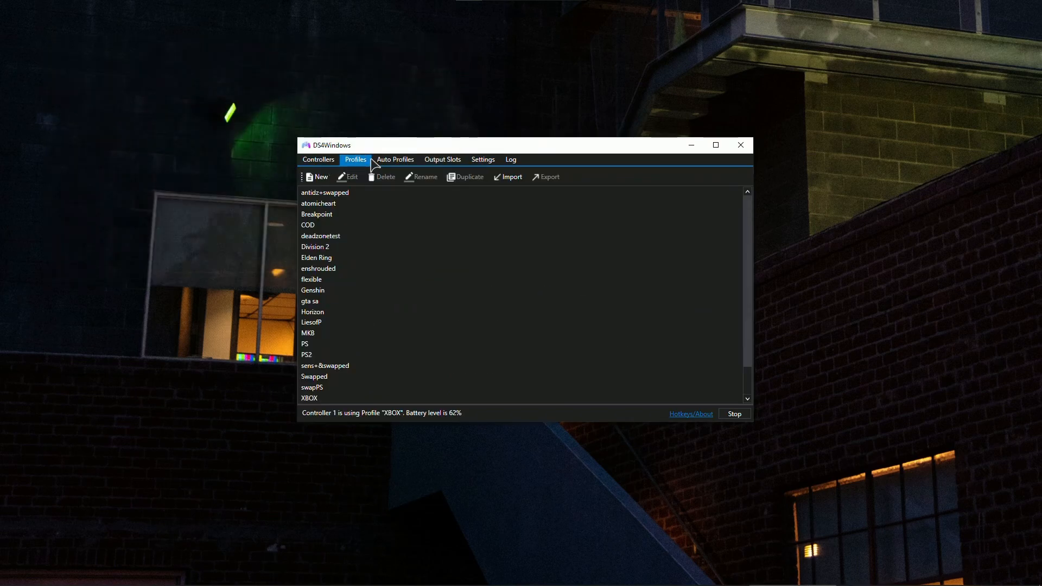
Glance at the saved Profiles list, then return to the Controllers overview showing the XBOX-profiled DS4
click(321, 236)
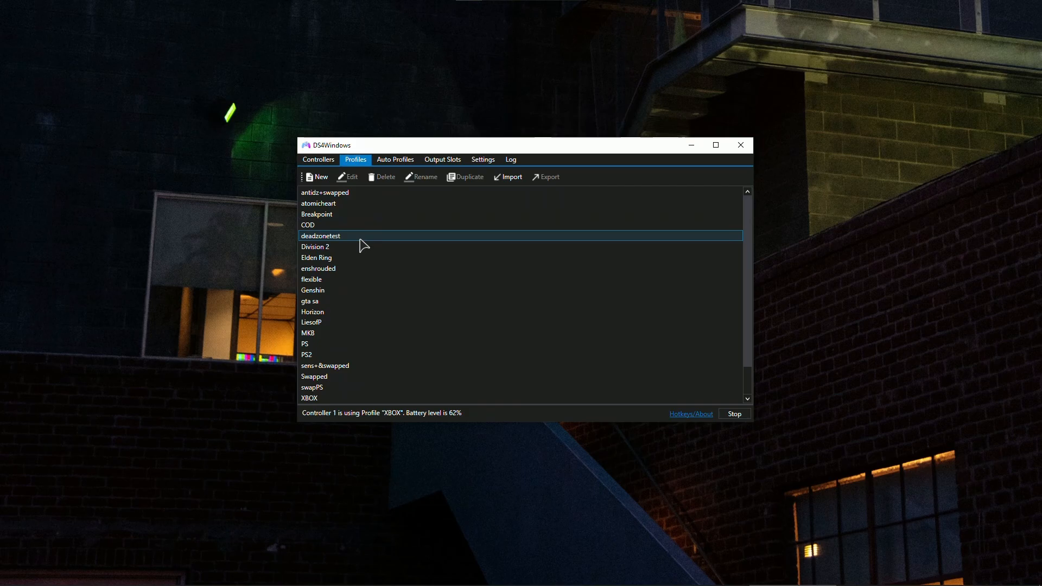
click(318, 158)
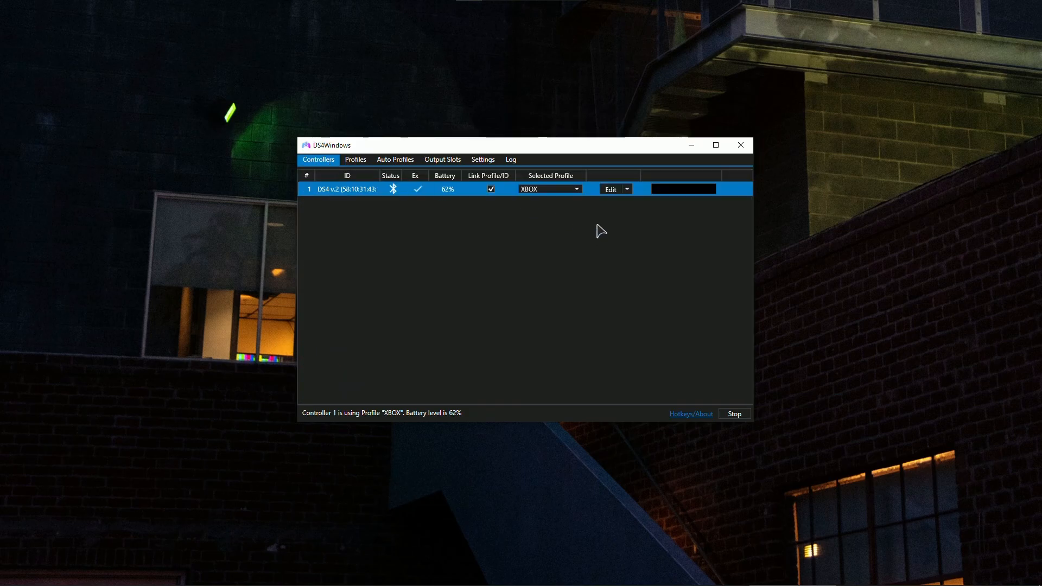
Edit the XBOX profile and review the Cross (A Button) and Circle (B Button) mappings unchanged
click(609, 189)
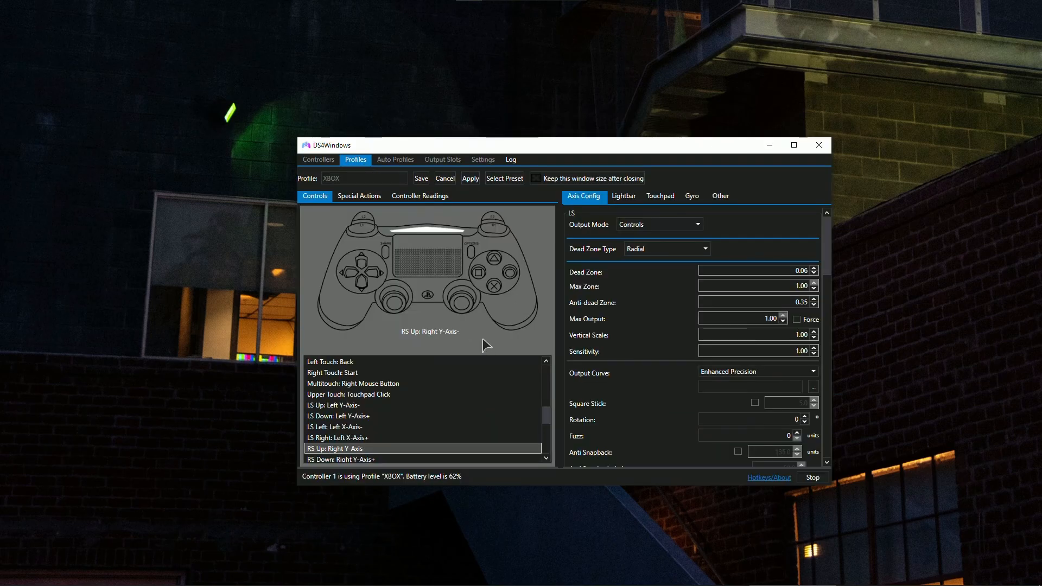
click(494, 287)
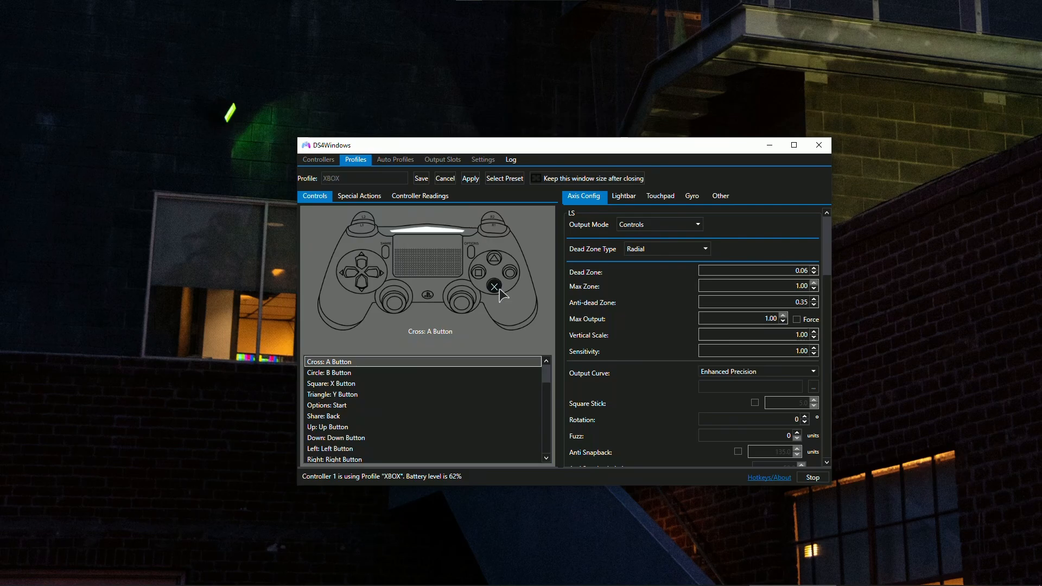
click(492, 287)
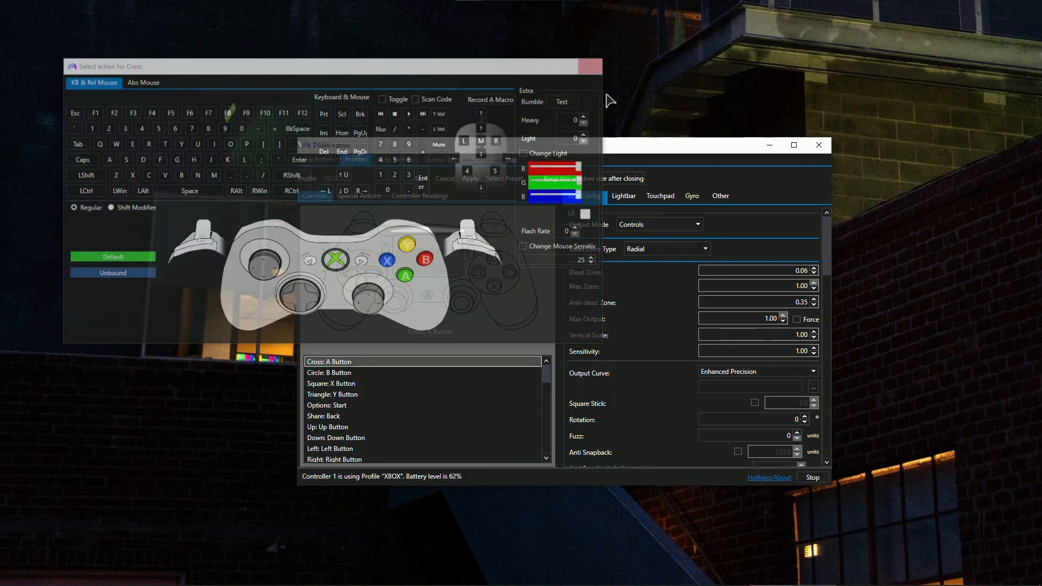
click(328, 372)
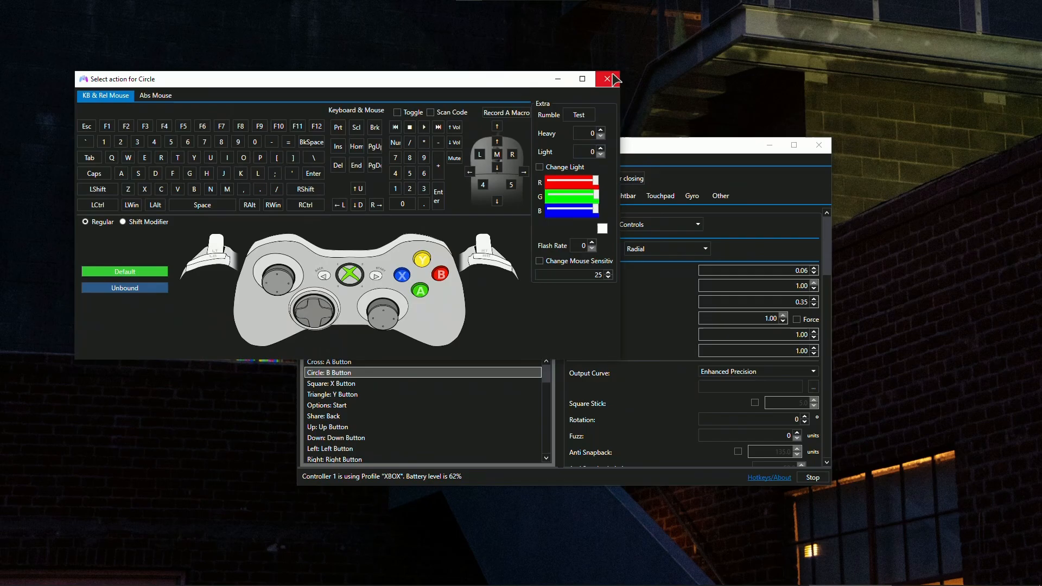
click(606, 79)
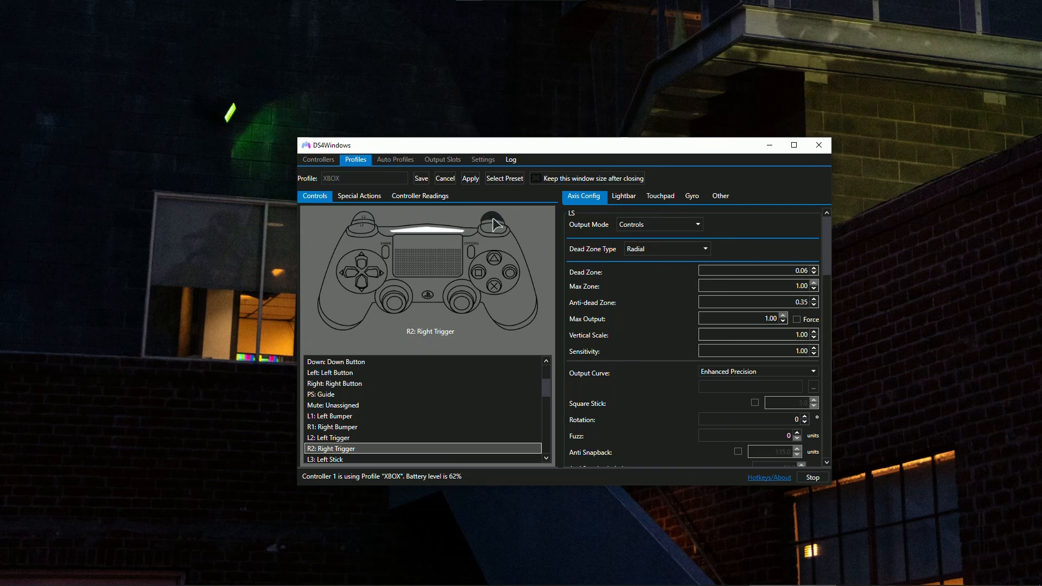
scroll(up, 3)
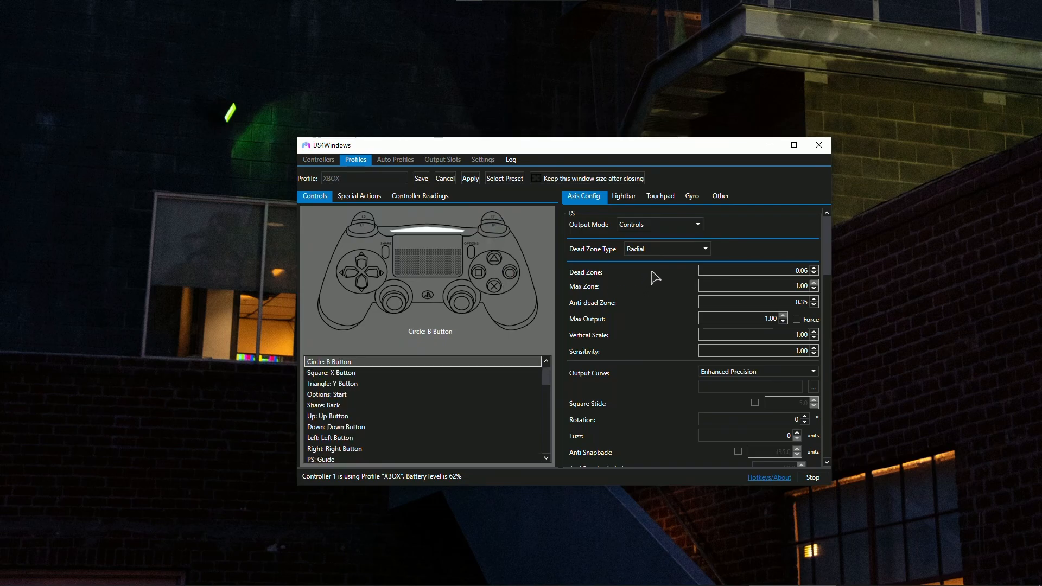
mouse_move(843, 253)
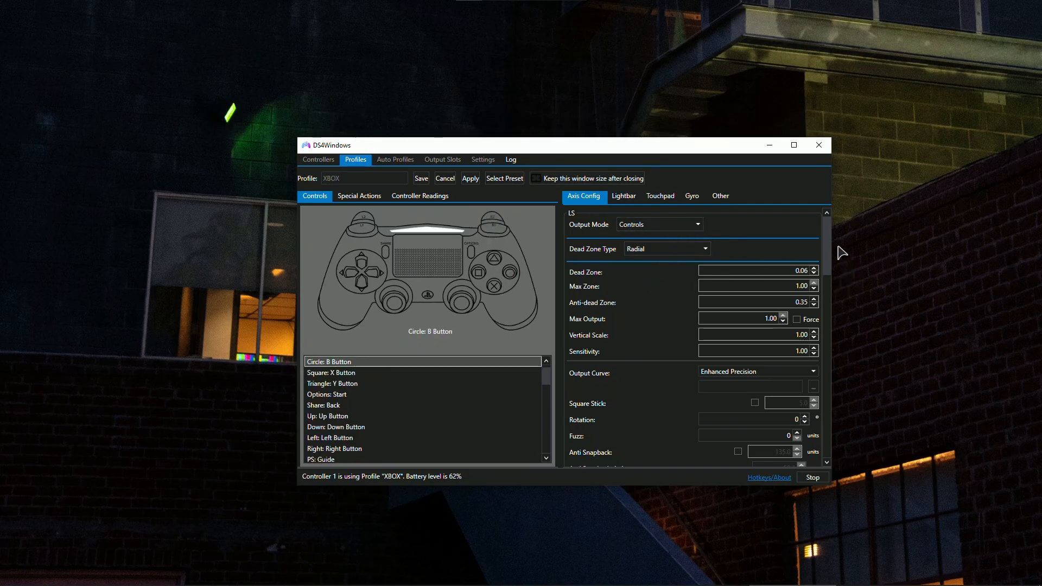
mouse_move(702, 248)
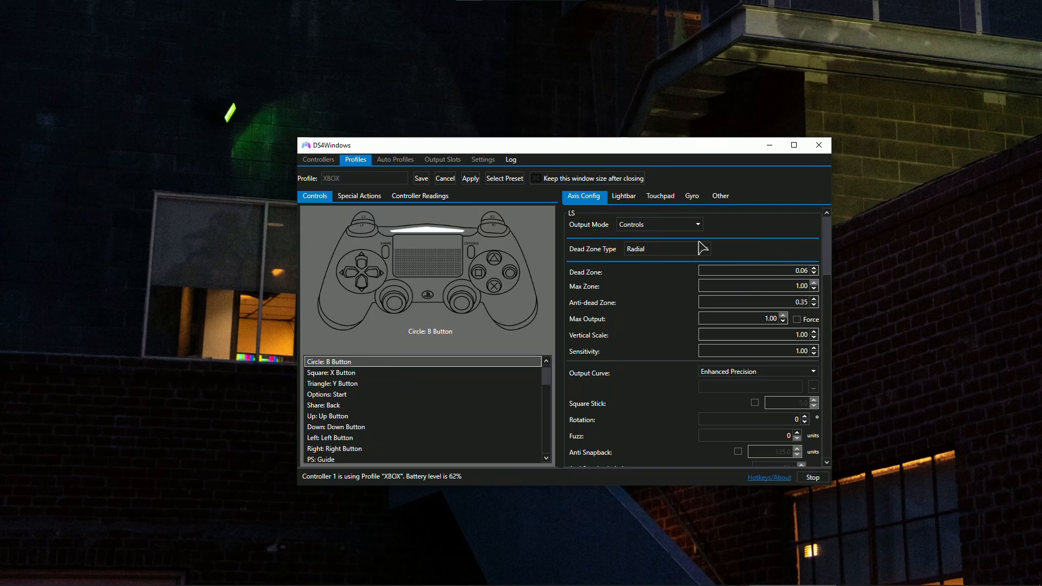
mouse_move(733, 253)
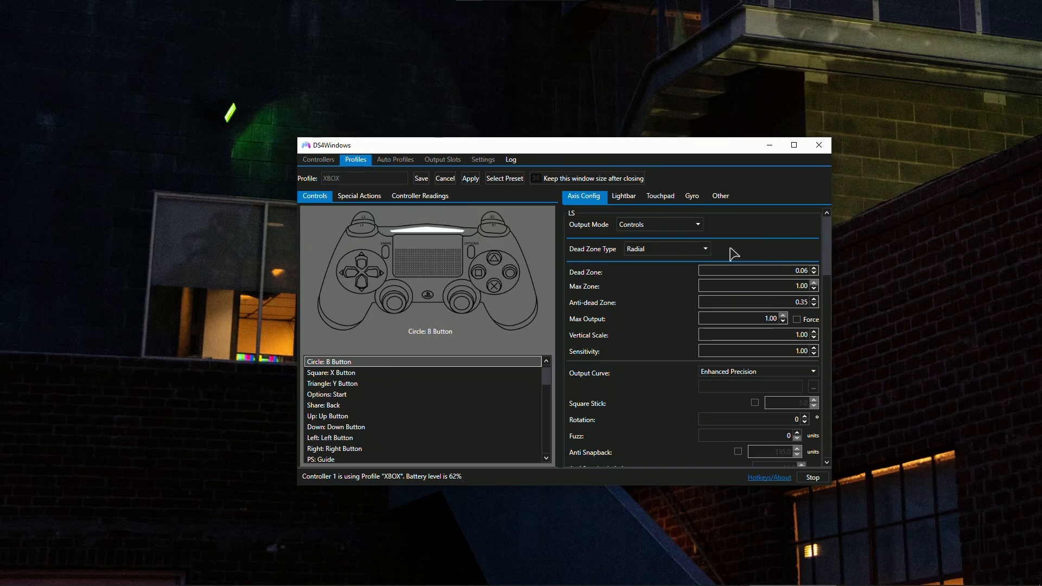
mouse_move(820, 261)
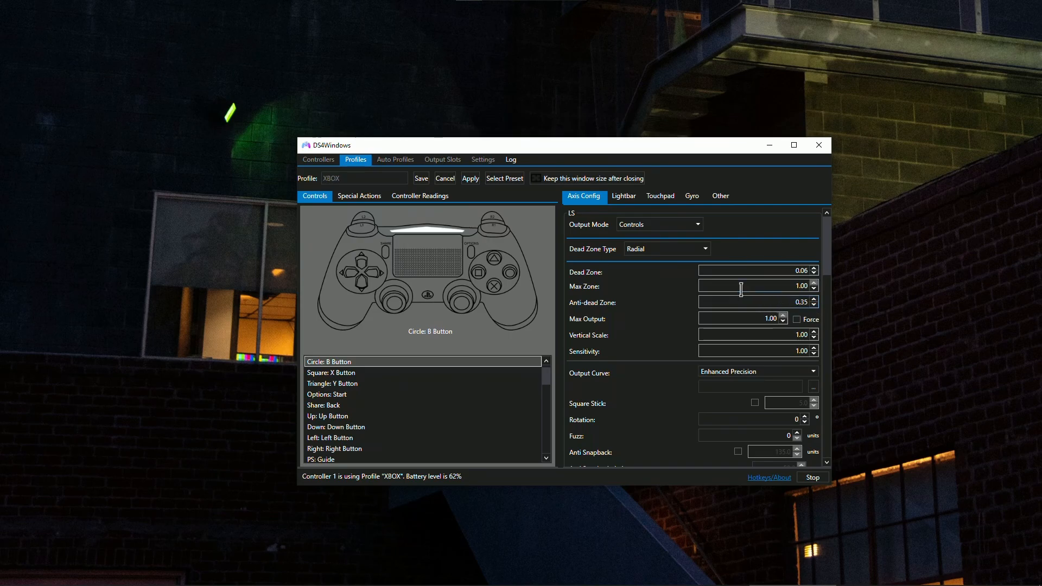
mouse_move(647, 294)
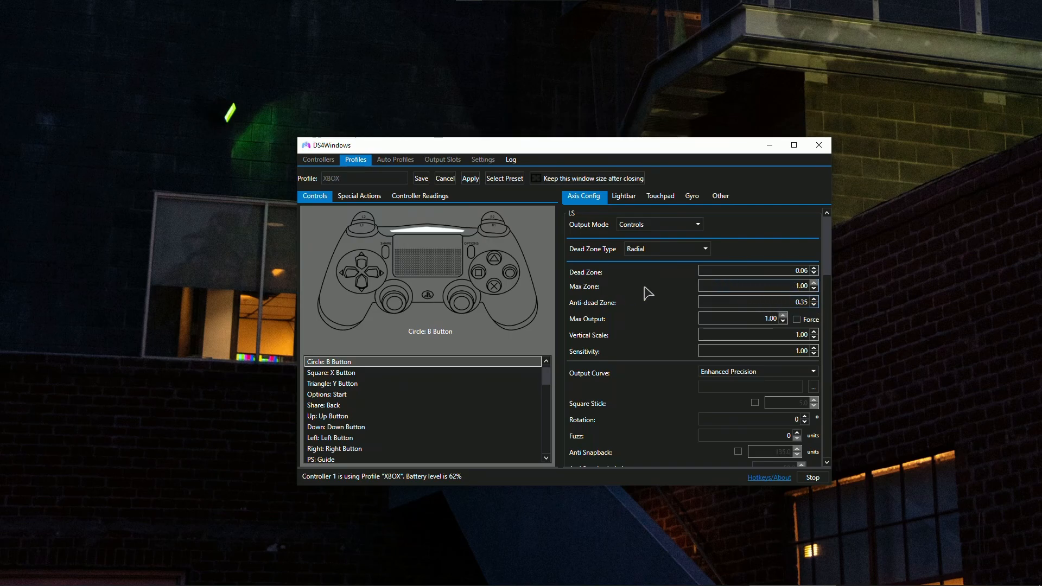
mouse_move(611, 326)
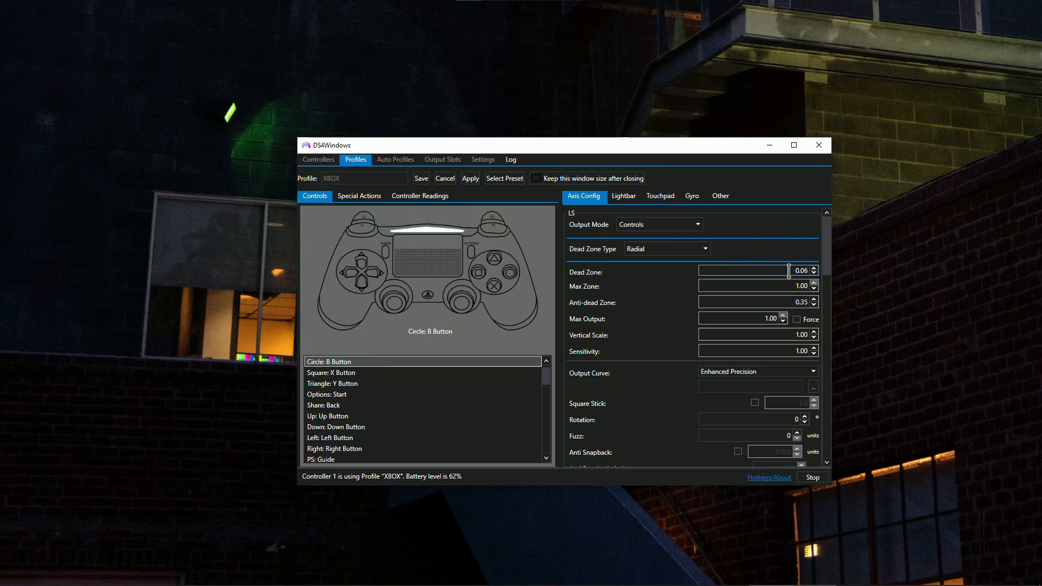
mouse_move(626, 312)
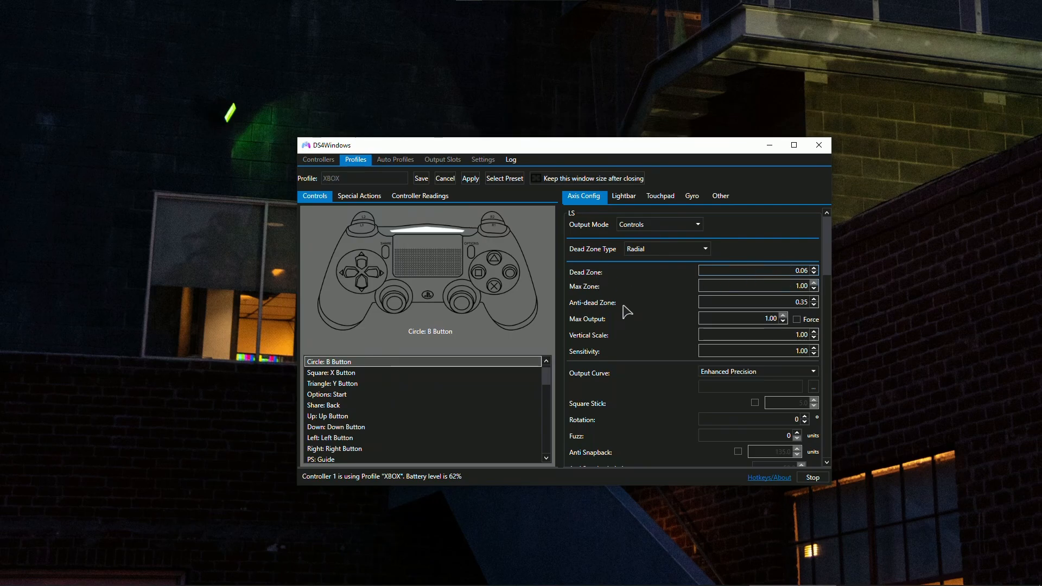
mouse_move(606, 307)
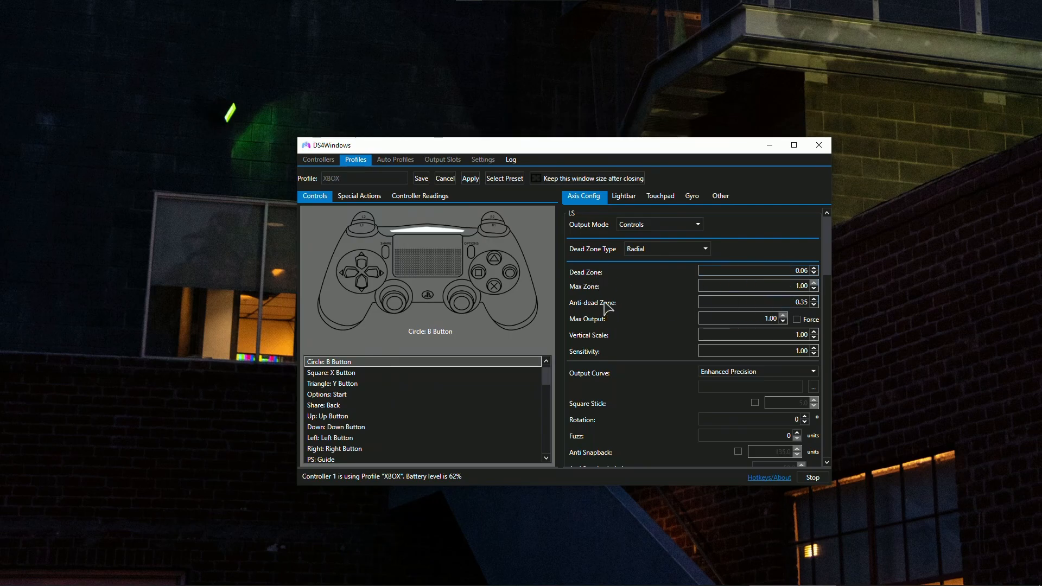
mouse_move(617, 274)
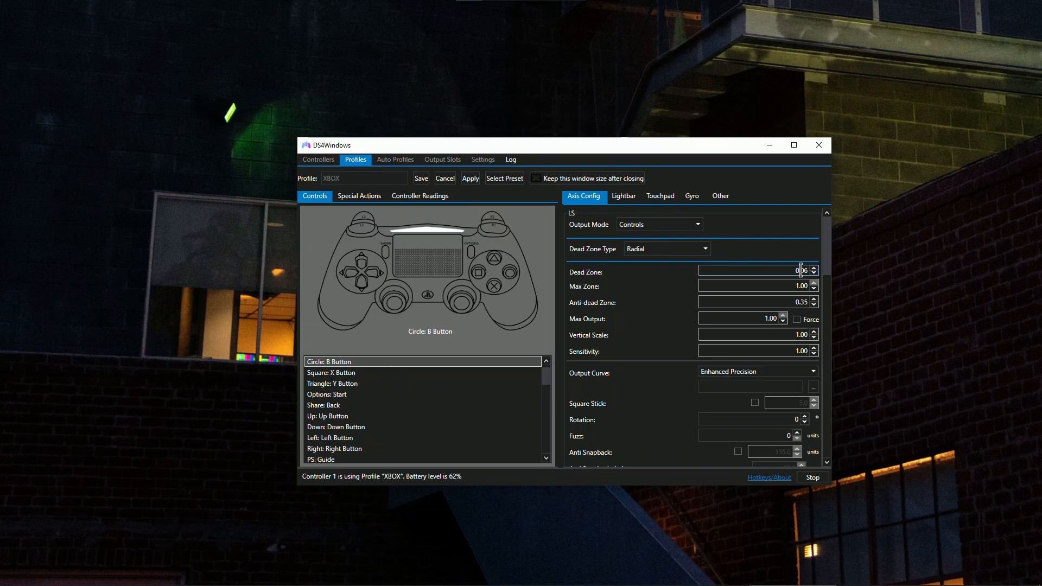
mouse_move(601, 311)
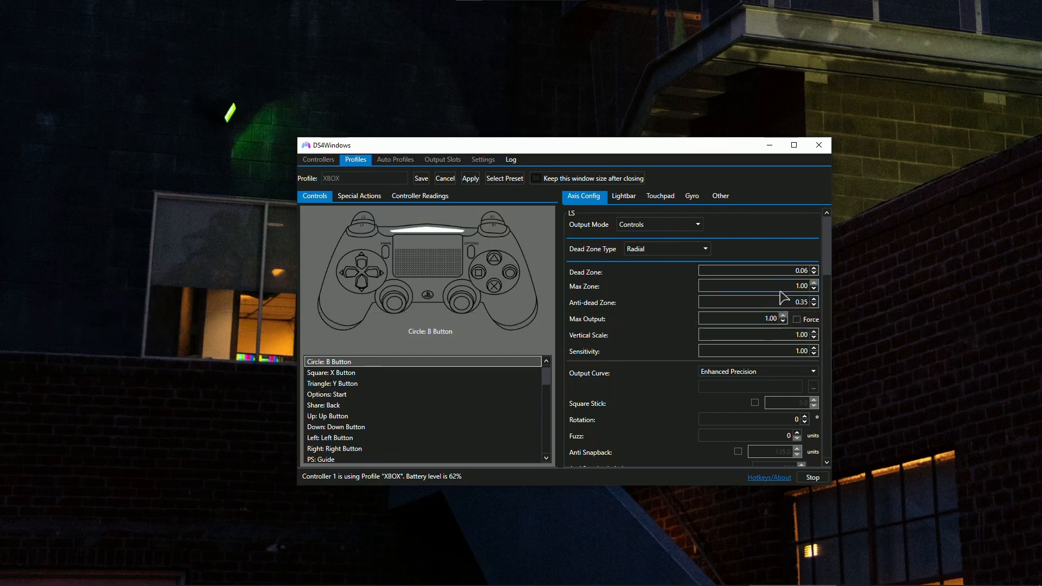
mouse_move(630, 387)
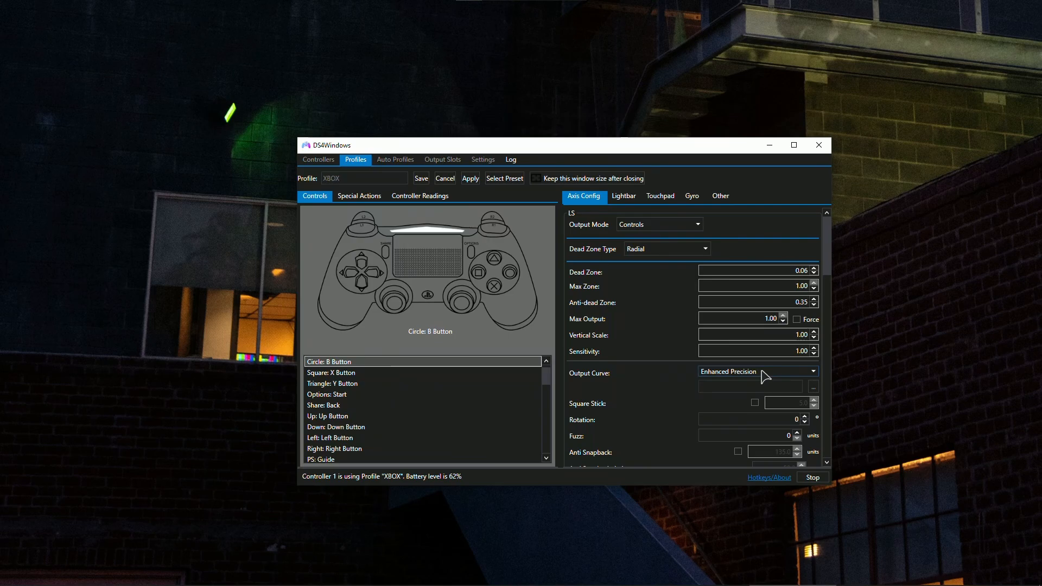
mouse_move(800, 364)
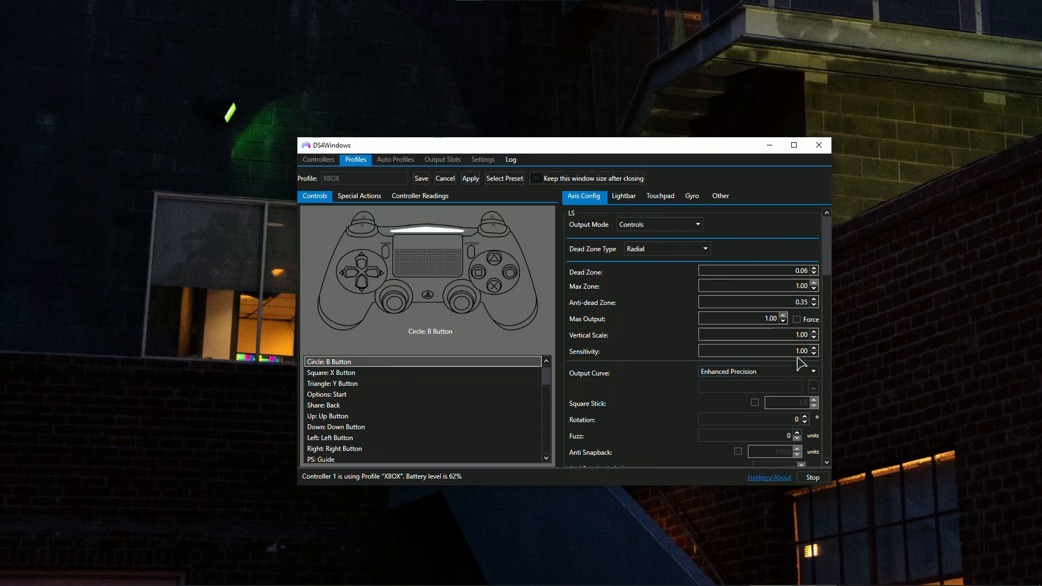
scroll(down, 3)
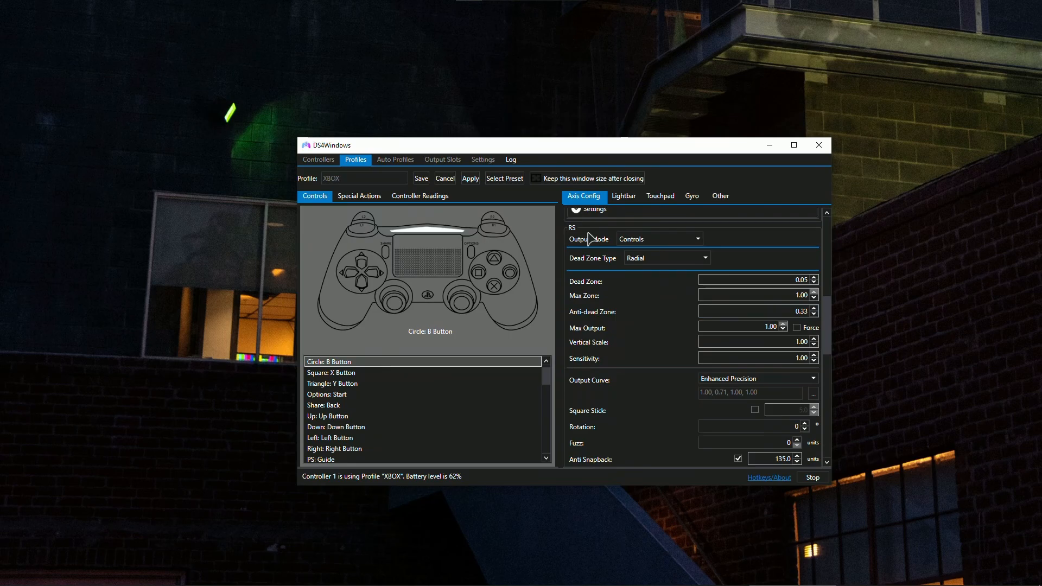
mouse_move(832, 309)
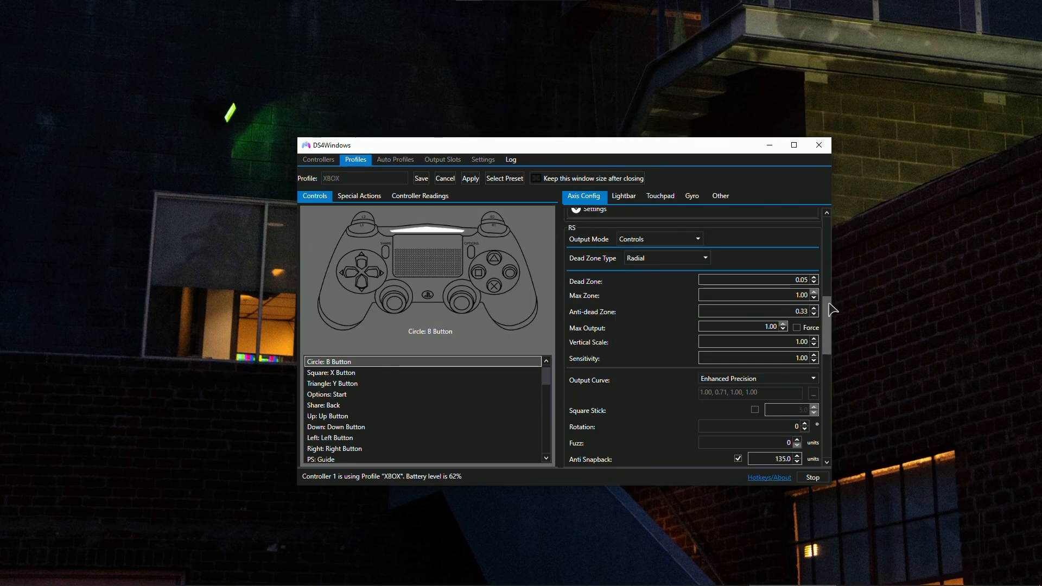
scroll(up, 3)
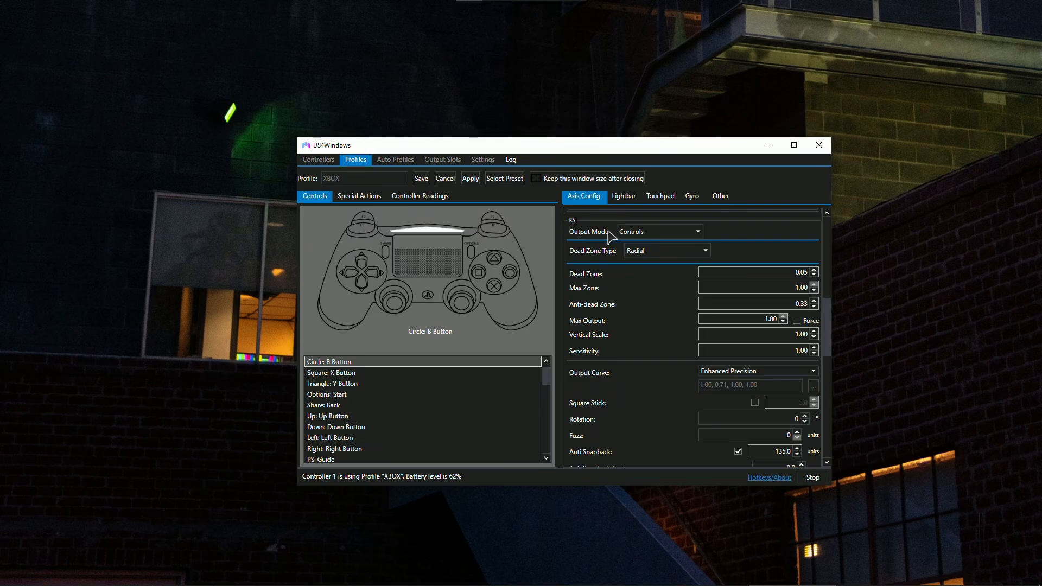
mouse_move(674, 283)
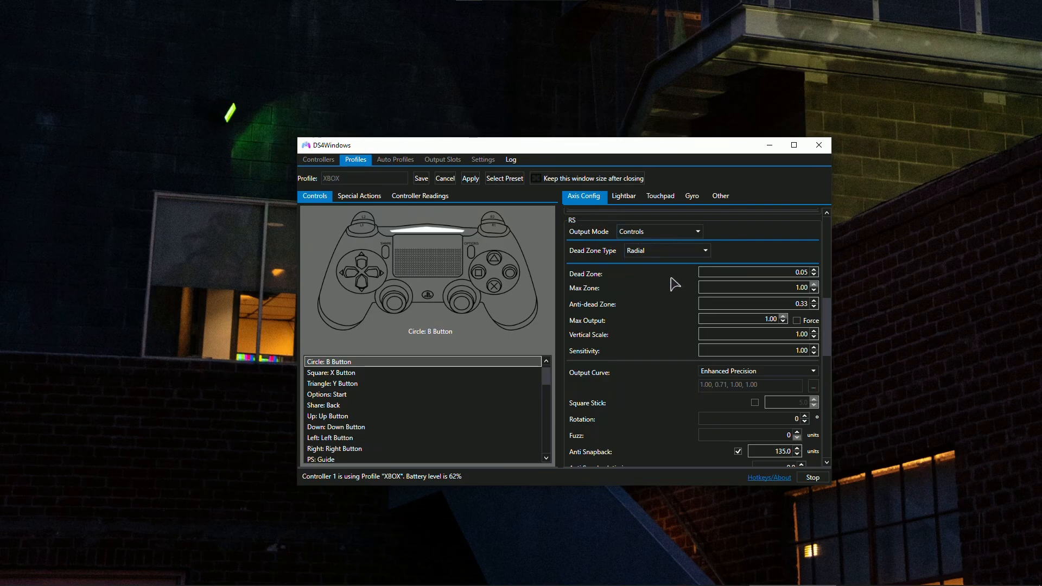
scroll(up, 3)
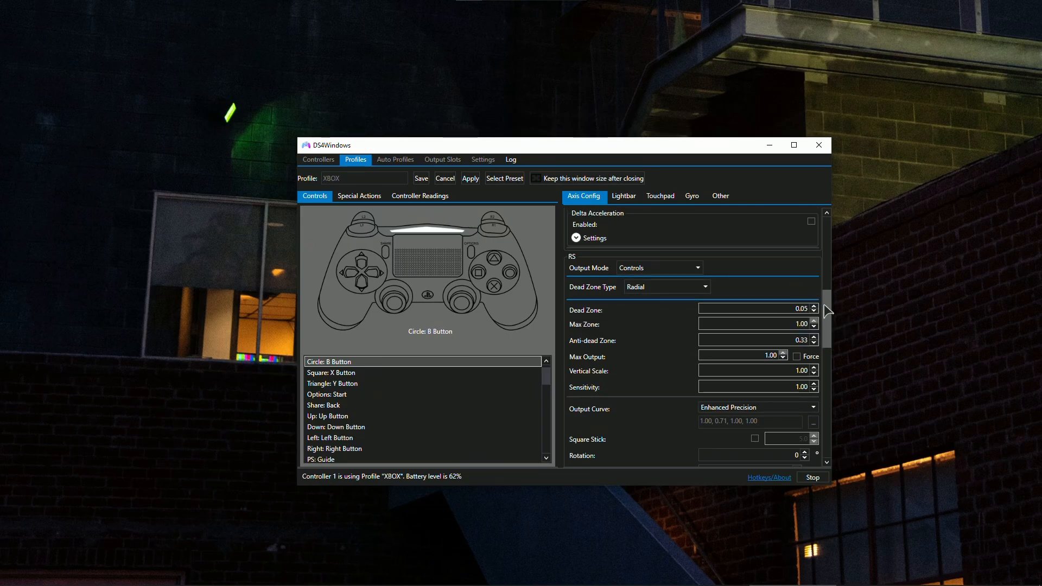
scroll(down, 3)
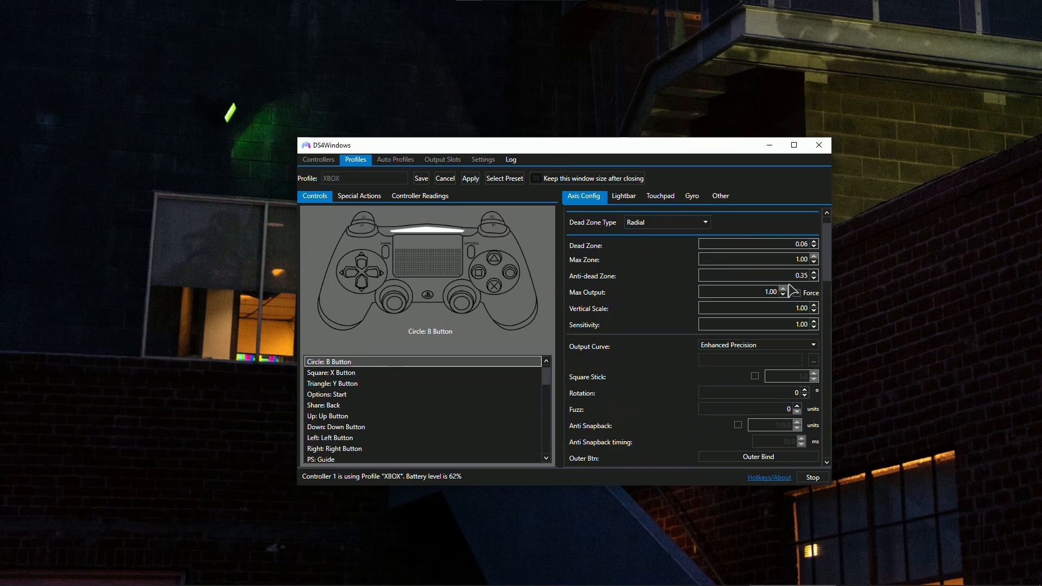
scroll(down, 3)
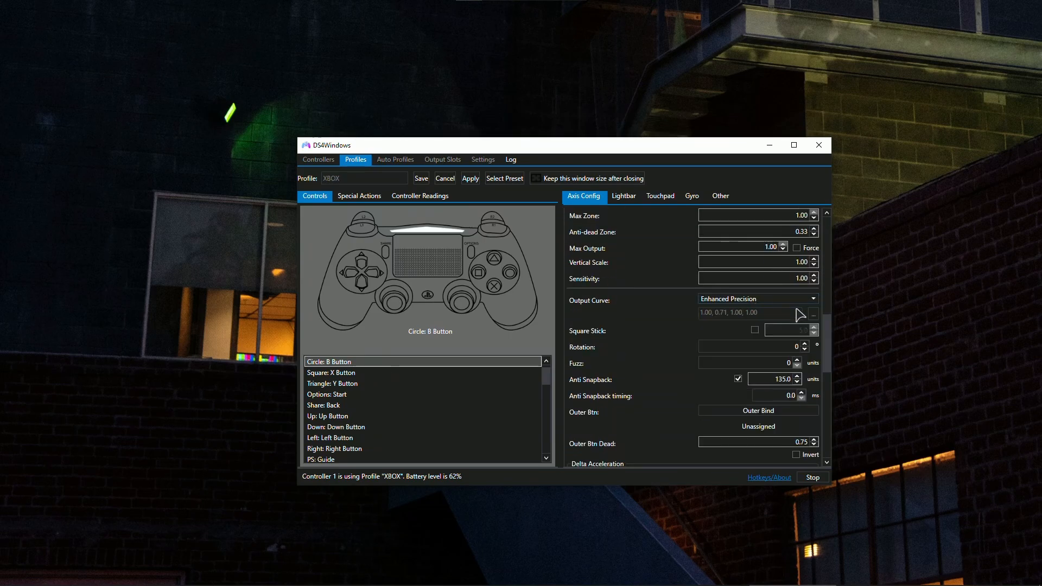
scroll(down, 3)
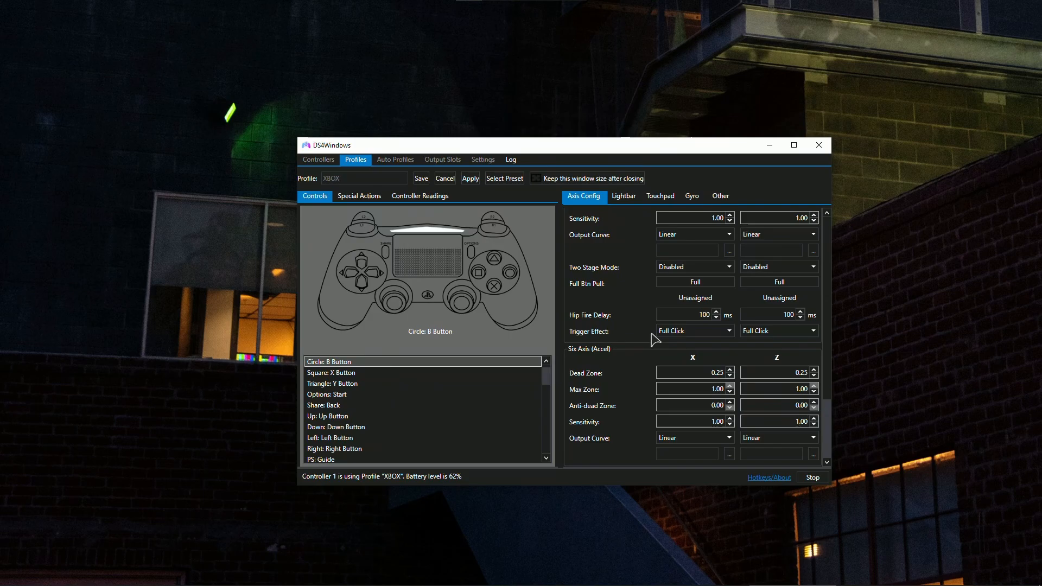
mouse_move(679, 338)
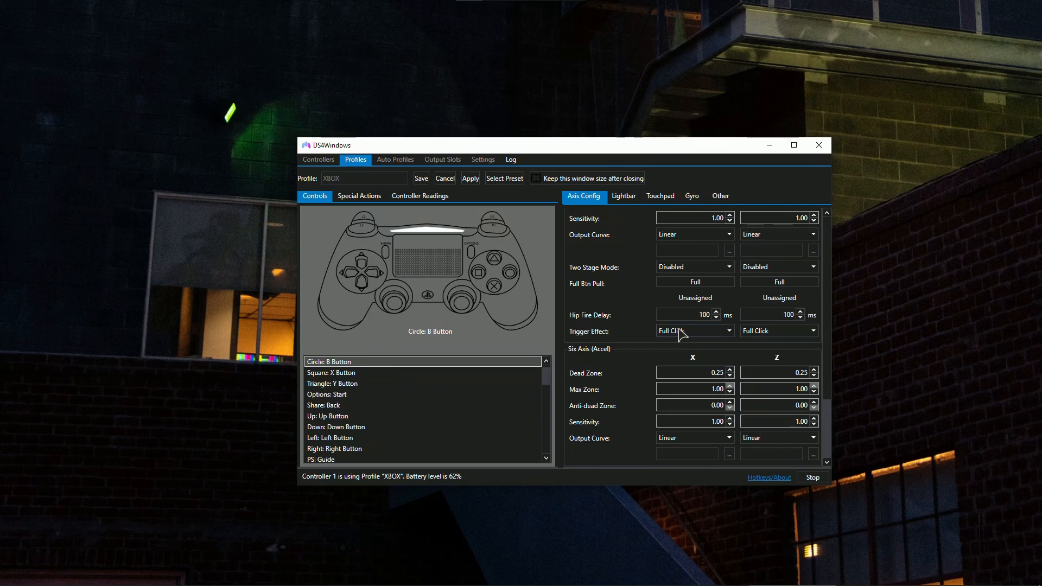
Review the lightbar colour settings and keep the touchpad output mode as Passthrough
click(623, 195)
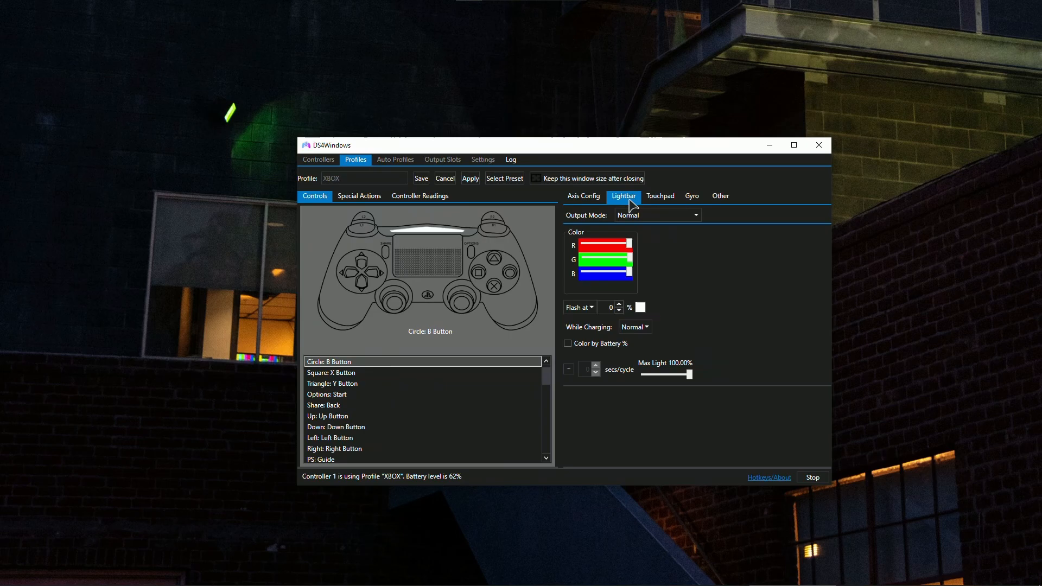
mouse_move(629, 272)
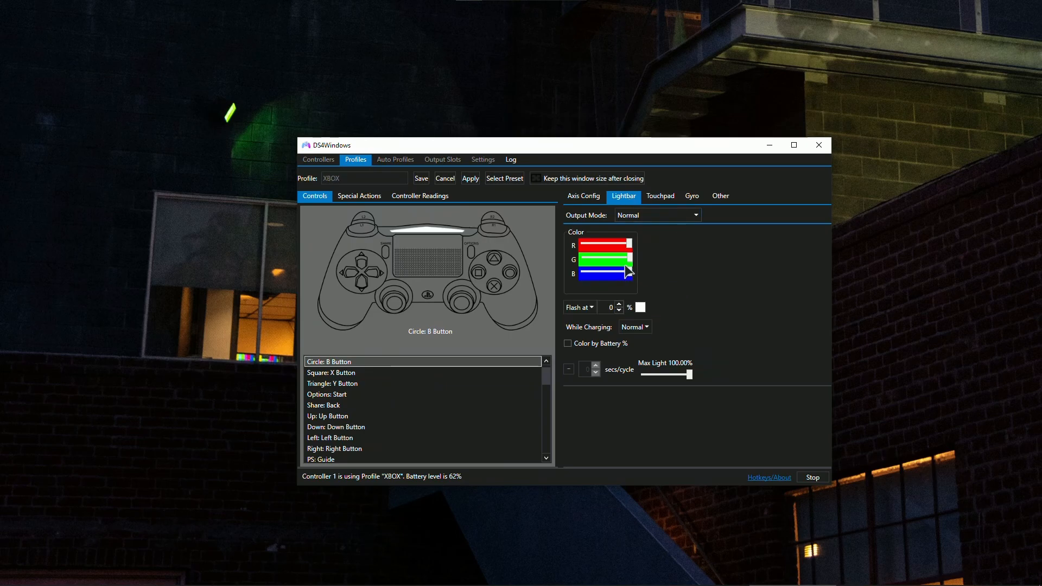
click(332, 372)
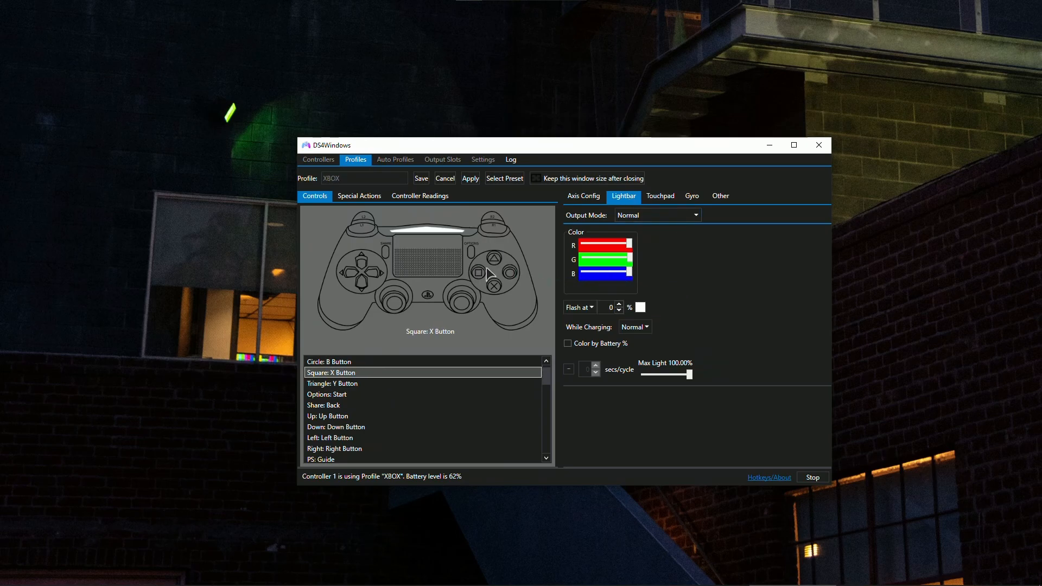
click(332, 383)
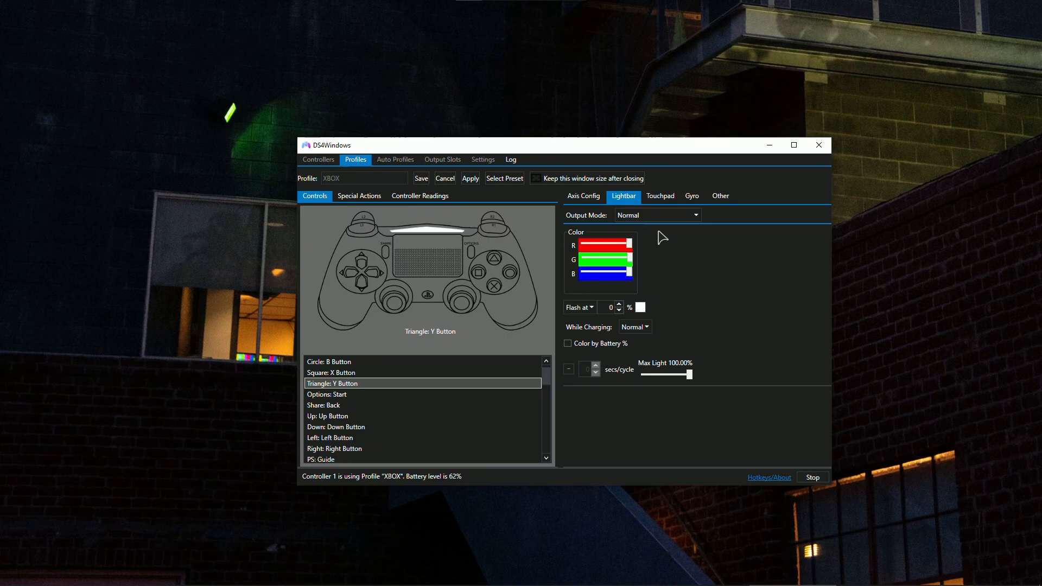
click(659, 196)
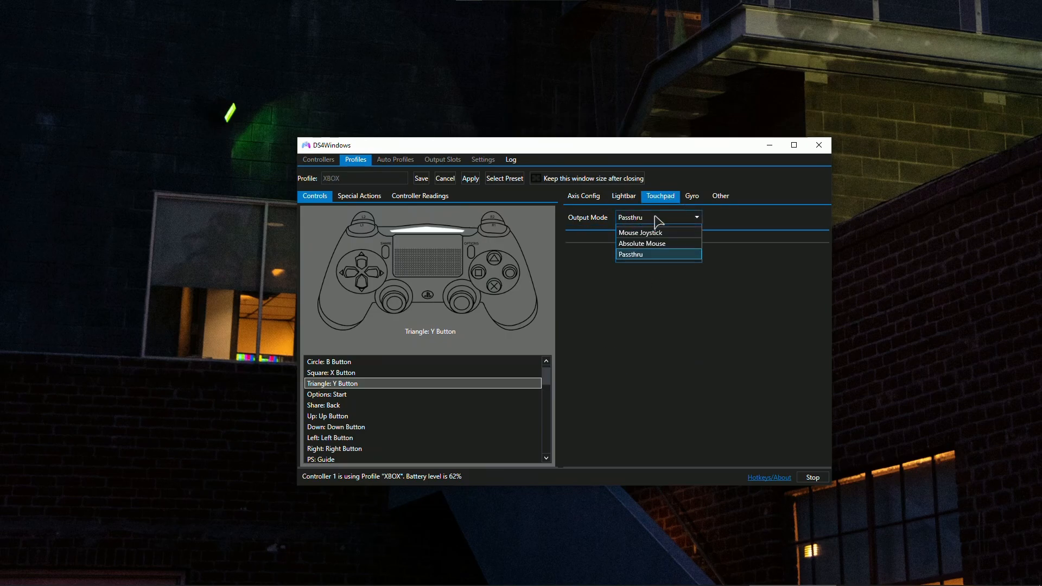
click(658, 254)
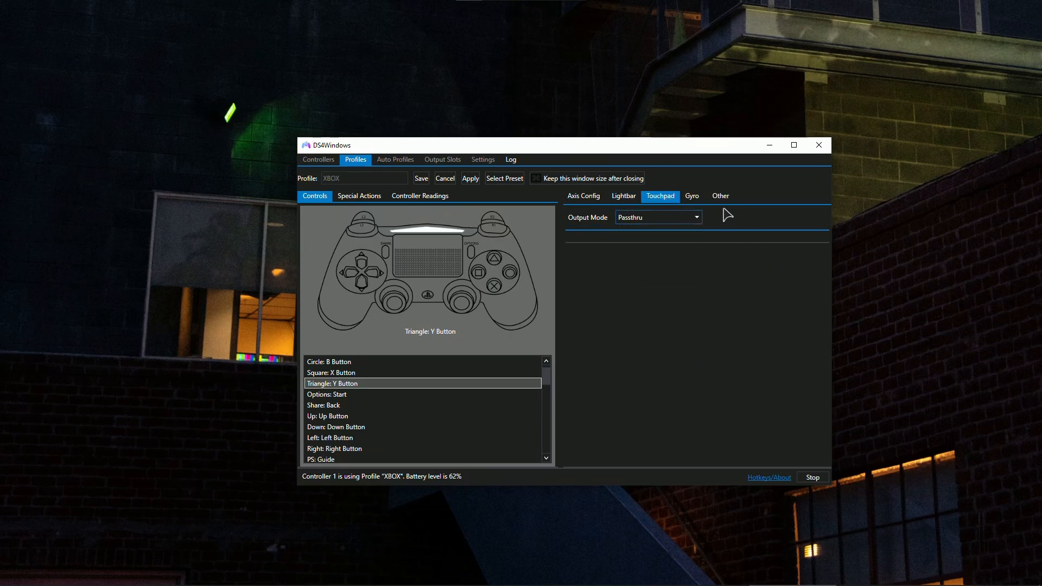
Check the gyro output modes, then bring up the Other settings with Xbox 360 emulation
click(691, 195)
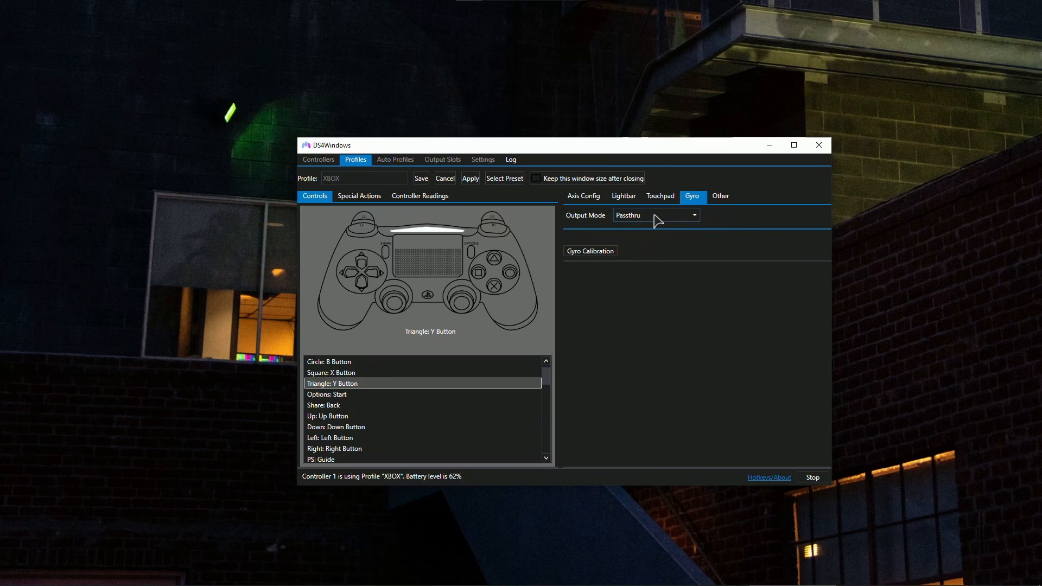
click(693, 215)
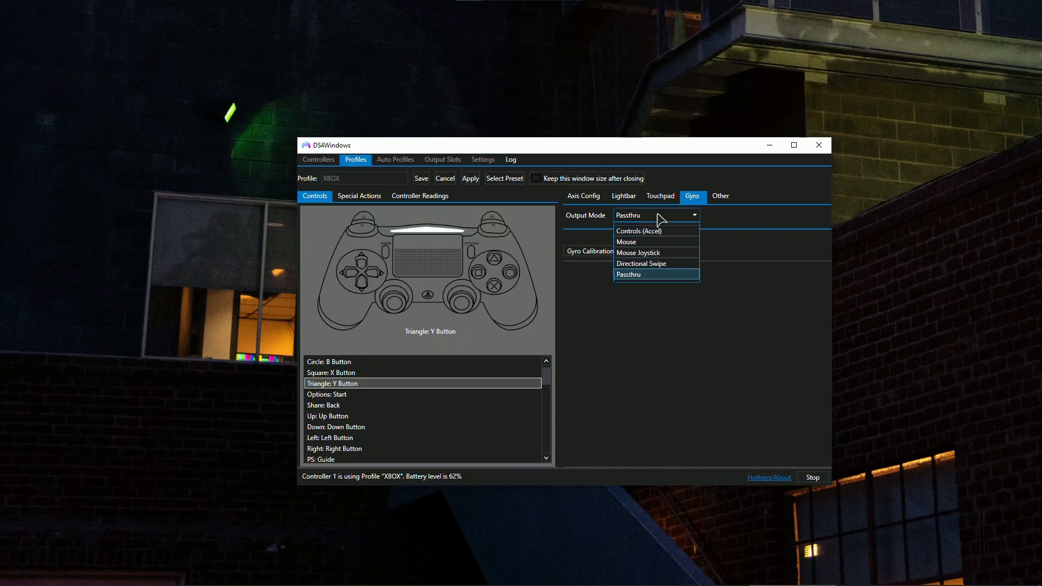
click(719, 196)
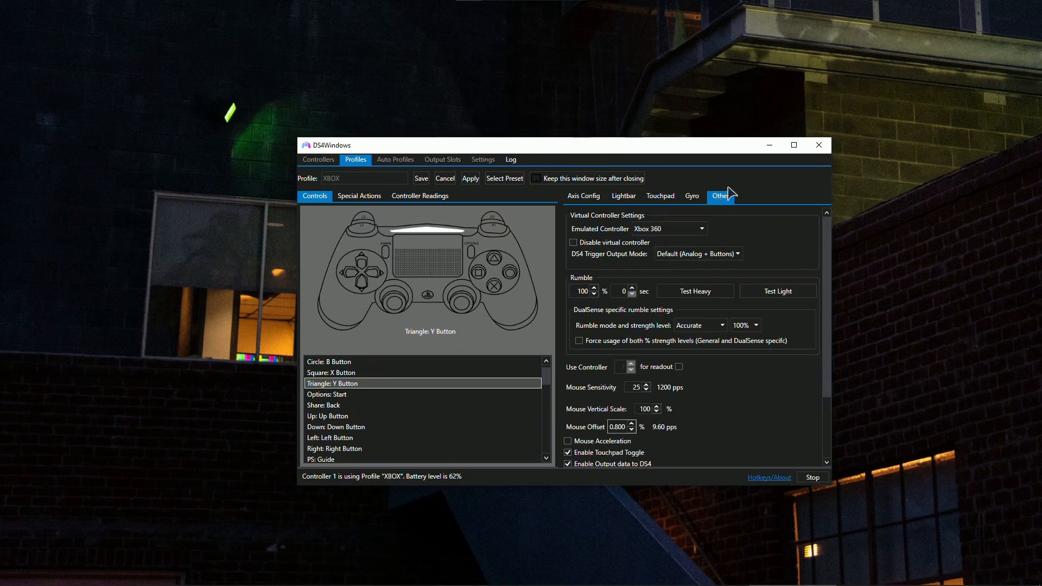
mouse_move(635, 233)
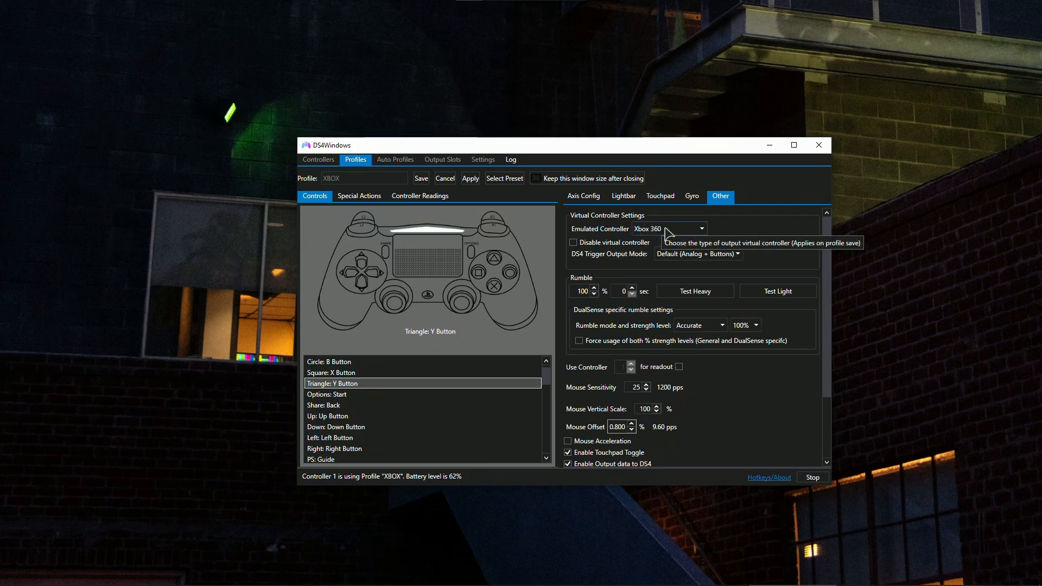
scroll(down, 3)
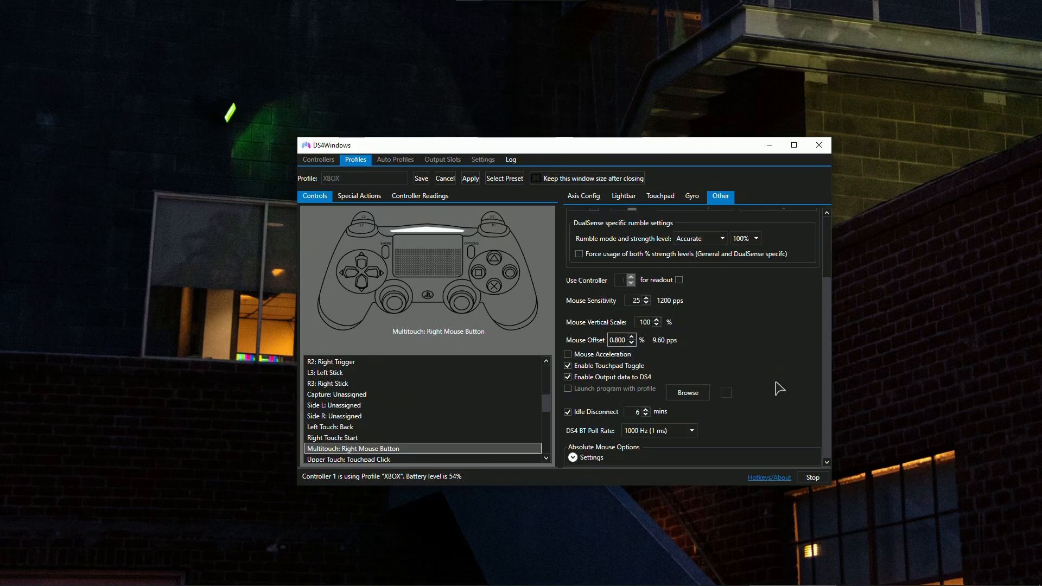
mouse_move(698, 452)
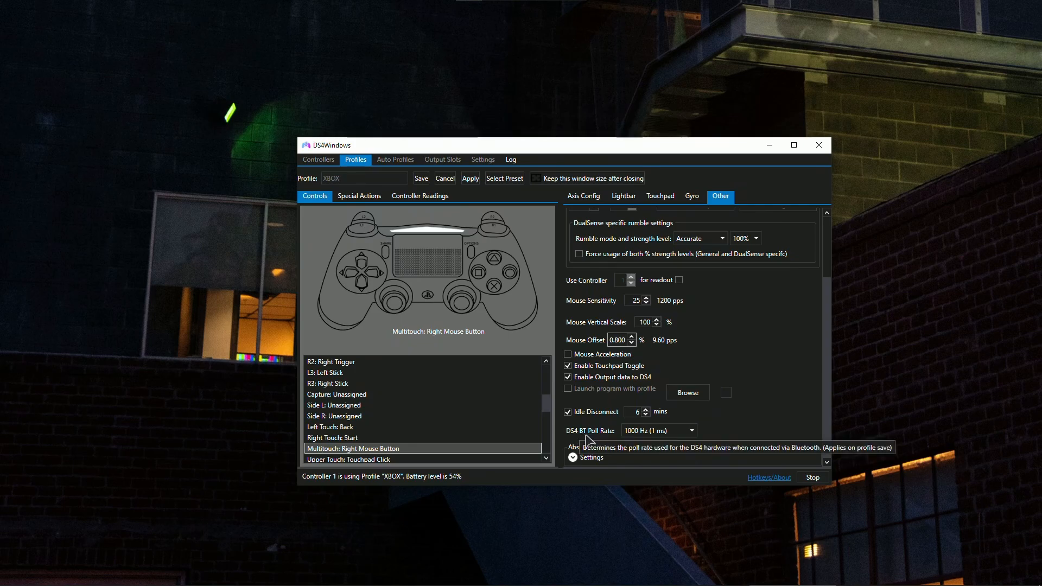
mouse_move(654, 435)
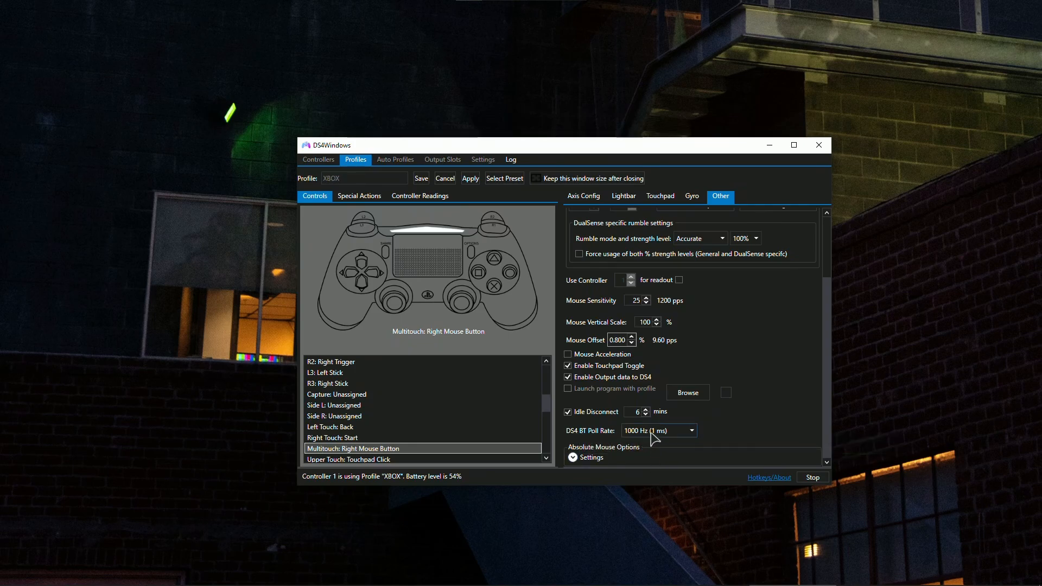
mouse_move(655, 431)
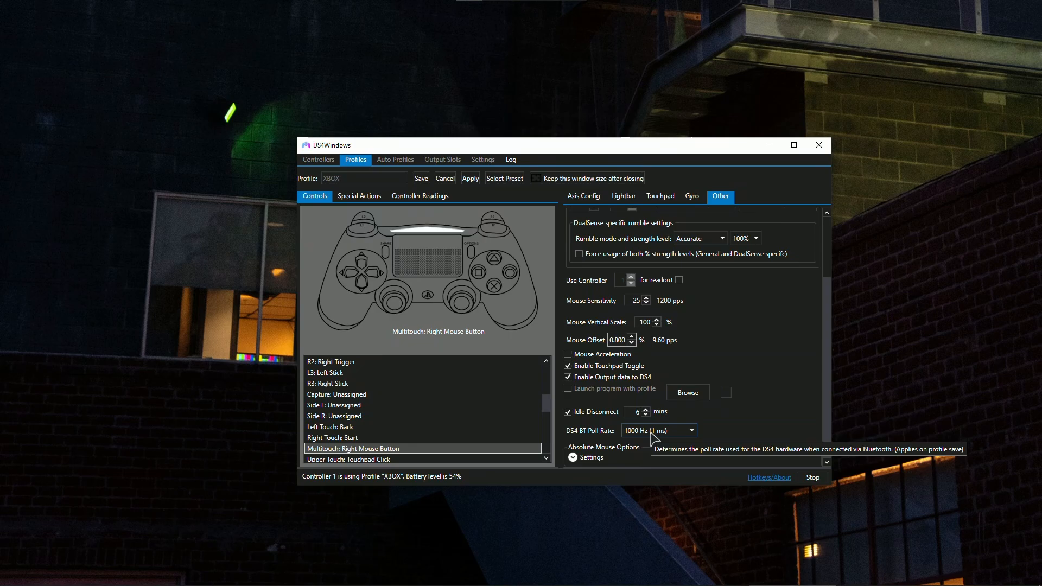
mouse_move(654, 430)
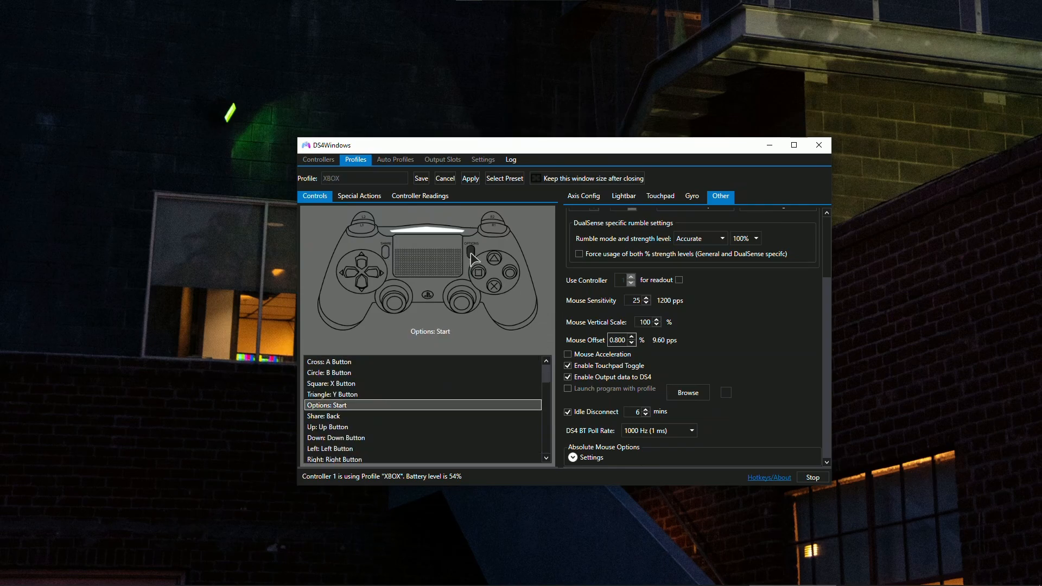
click(410, 260)
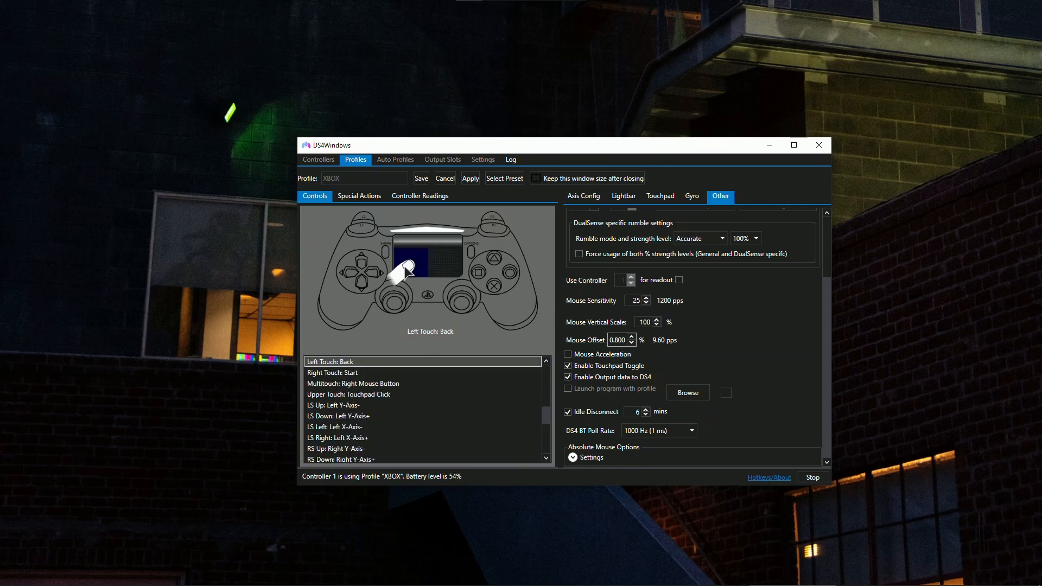
mouse_move(402, 269)
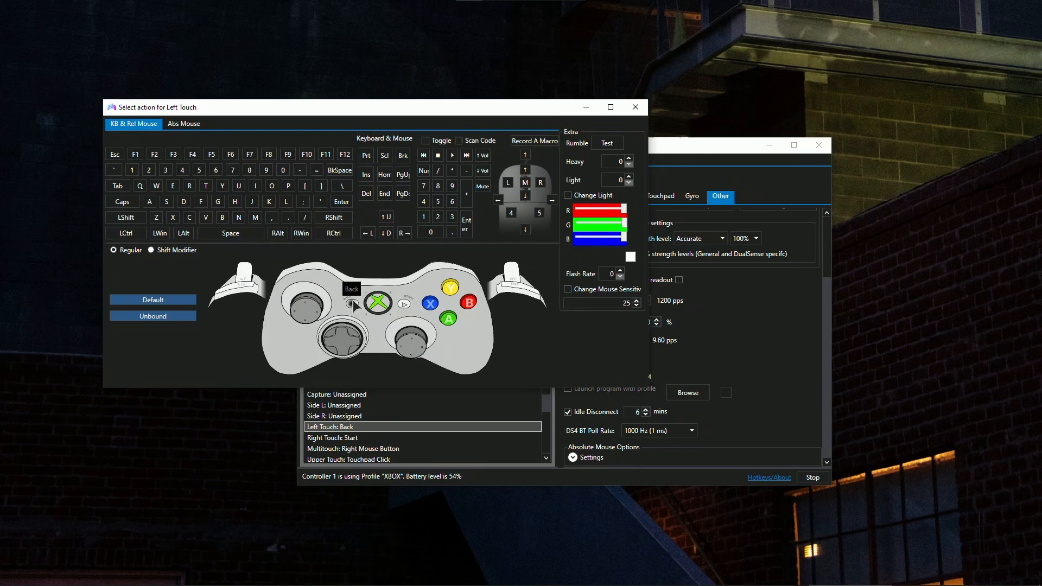
mouse_move(636, 108)
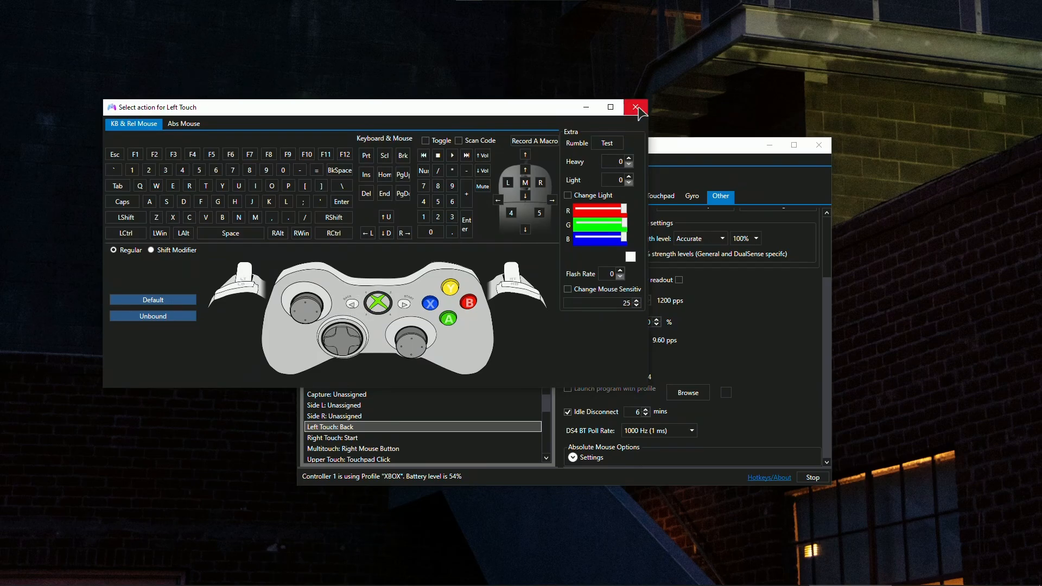
click(635, 108)
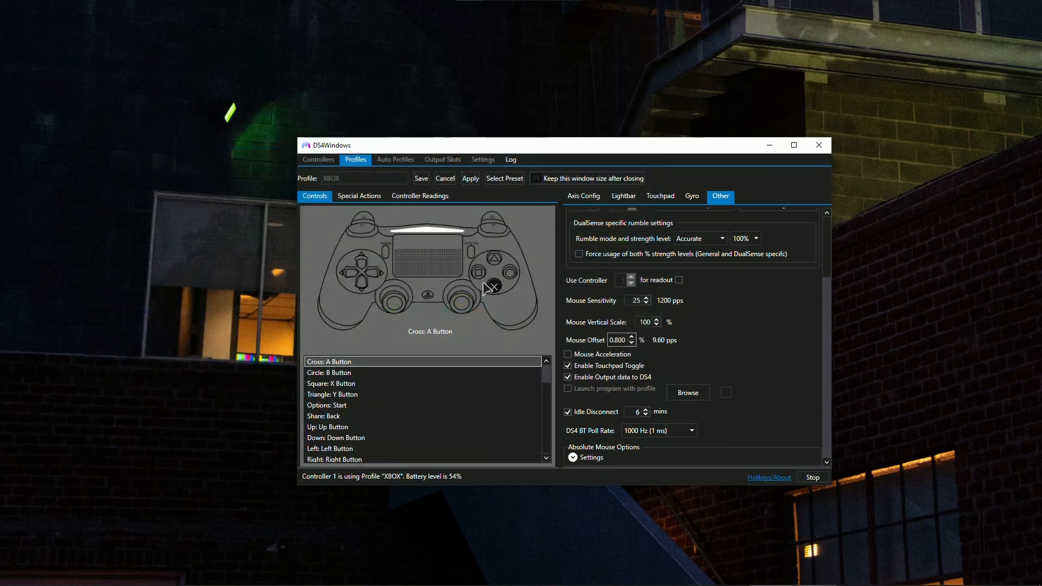
Leave the XBOX profile editor and return to the controller list
click(326, 405)
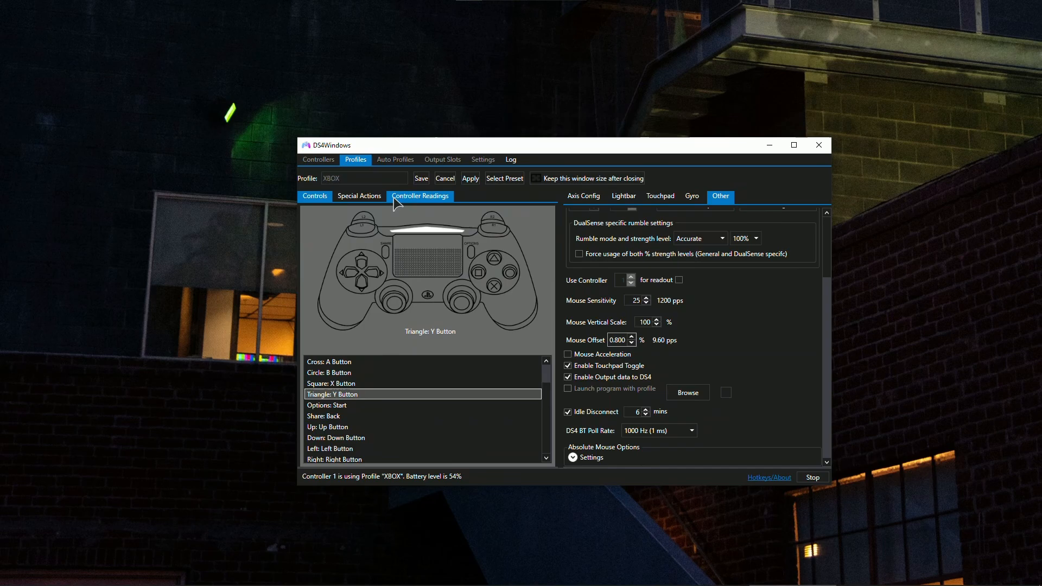
click(318, 160)
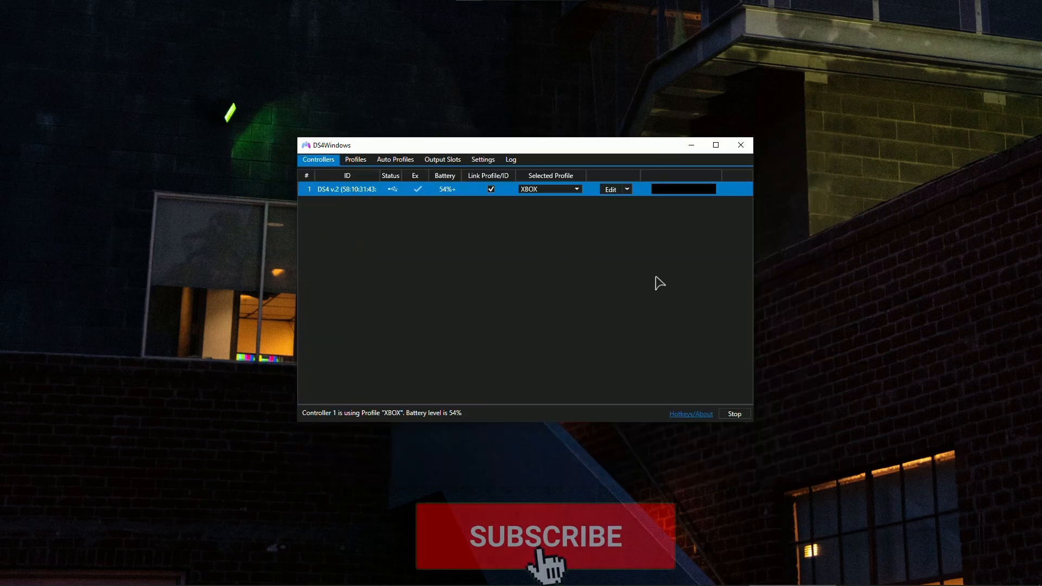